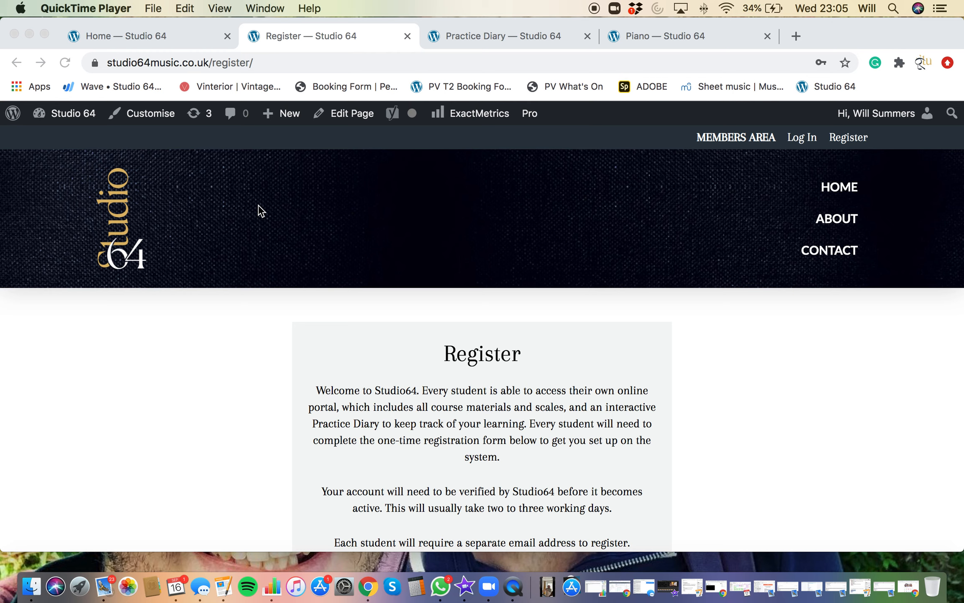
pyautogui.moveTo(159, 69)
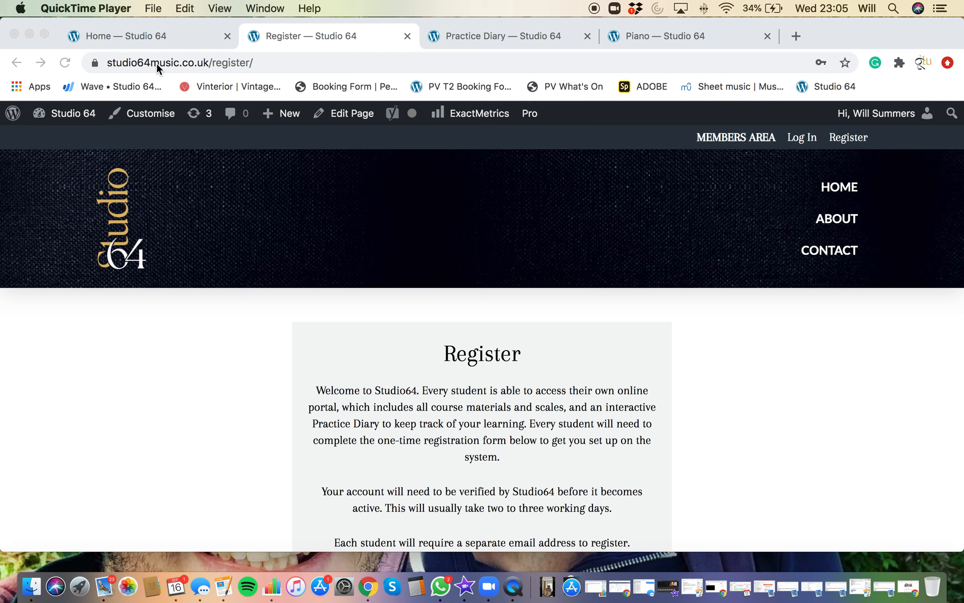
pyautogui.moveTo(181, 68)
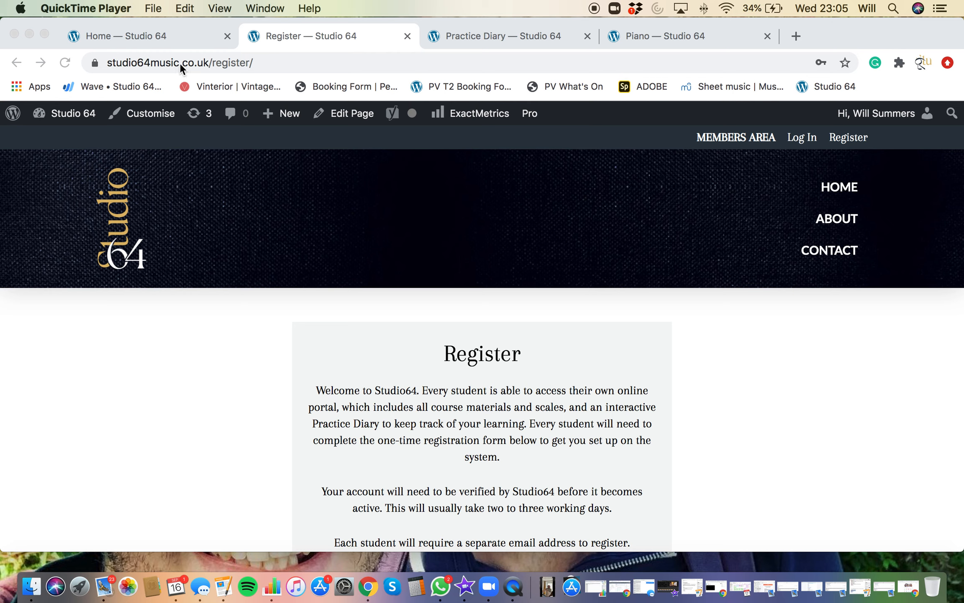
pyautogui.moveTo(836, 146)
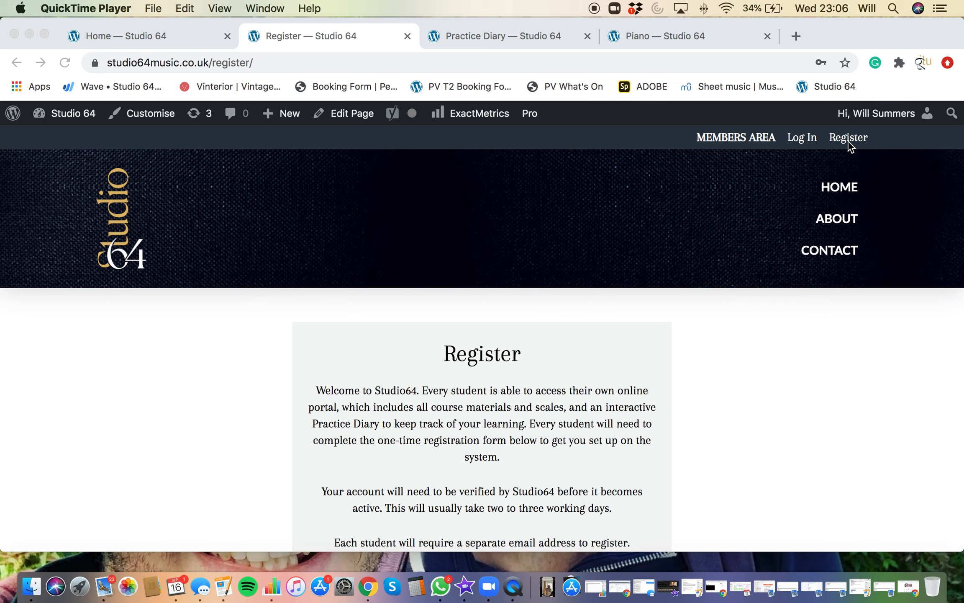
# Read the registration rules, highlighting the rule about separate email addresses
pyautogui.scroll(-3)
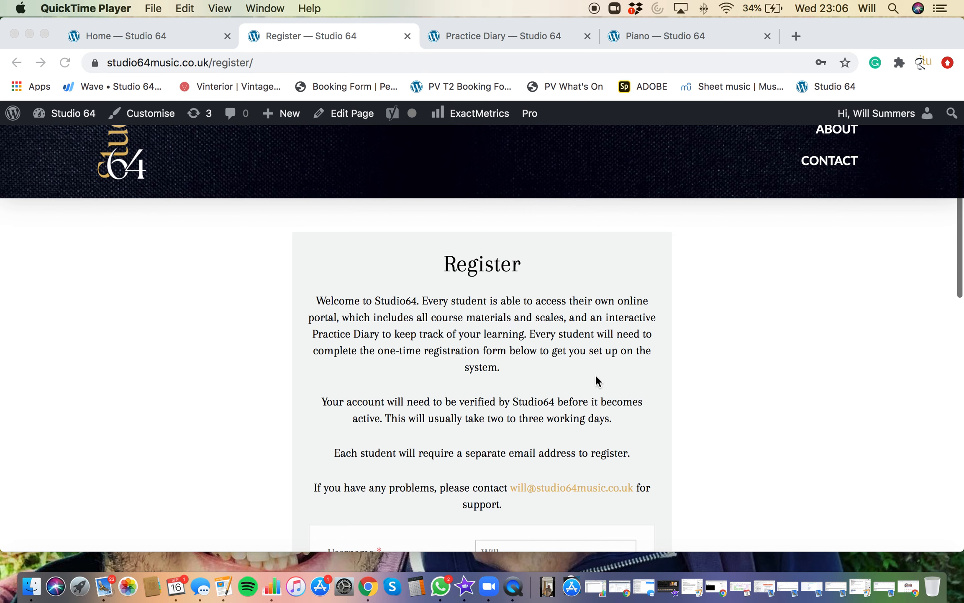
pyautogui.scroll(-3)
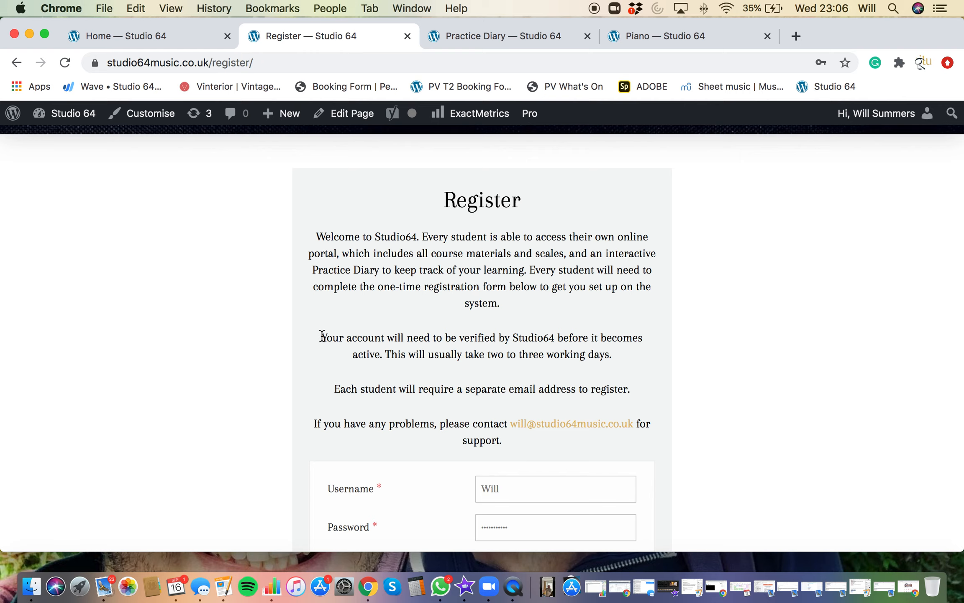
pyautogui.moveTo(330, 341)
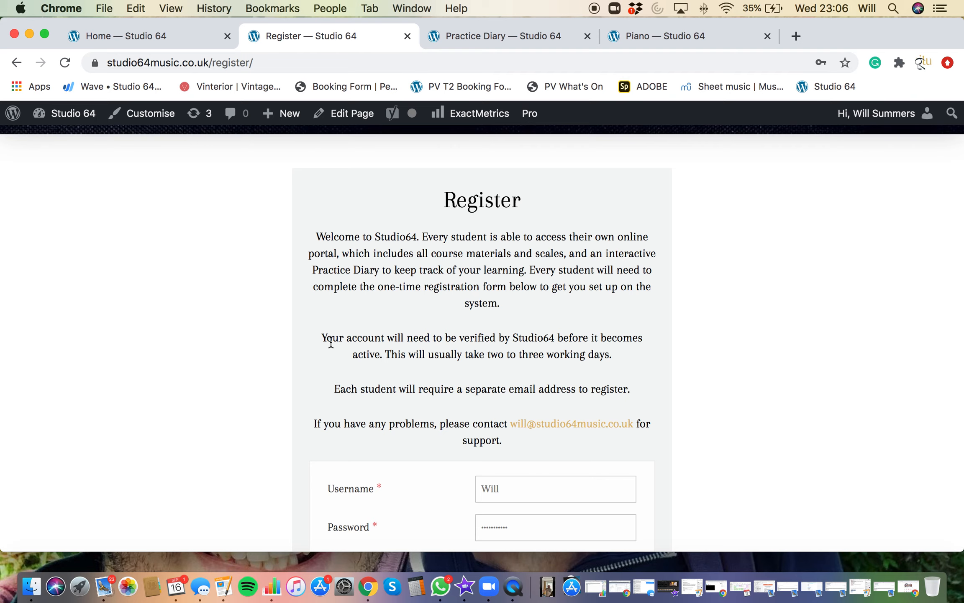
pyautogui.moveTo(374, 377)
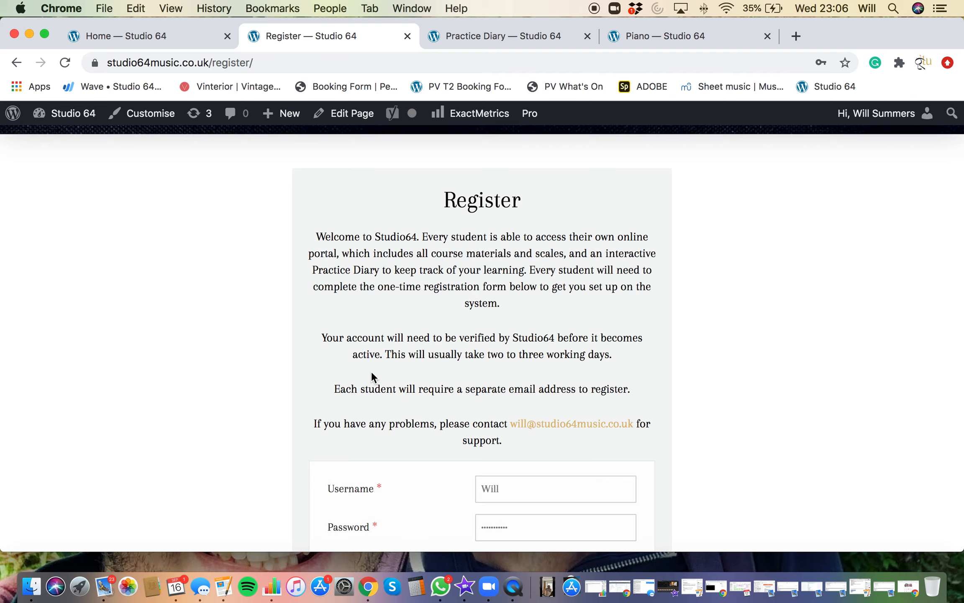
pyautogui.scroll(-3)
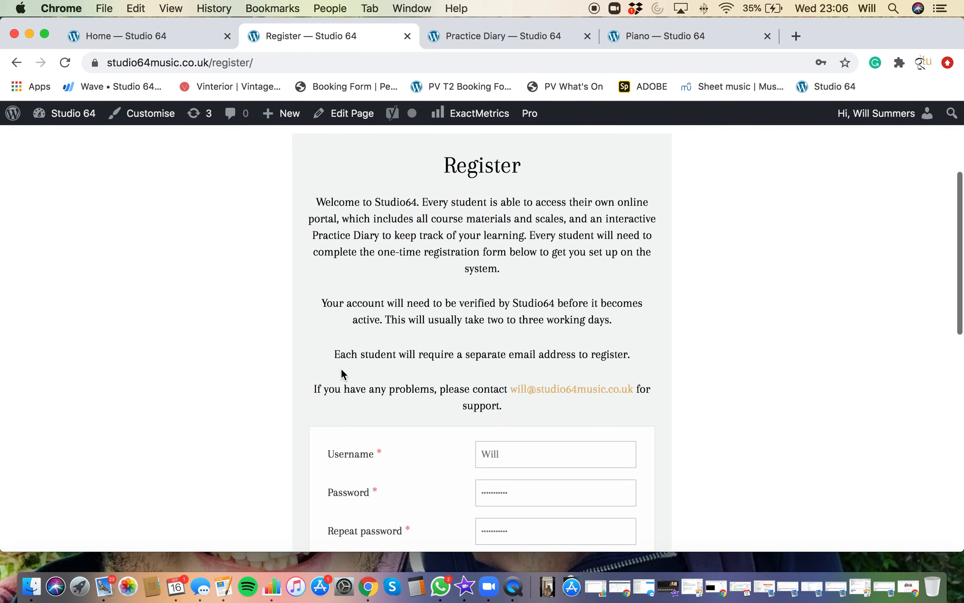
pyautogui.moveTo(334, 354); pyautogui.dragTo(532, 354)
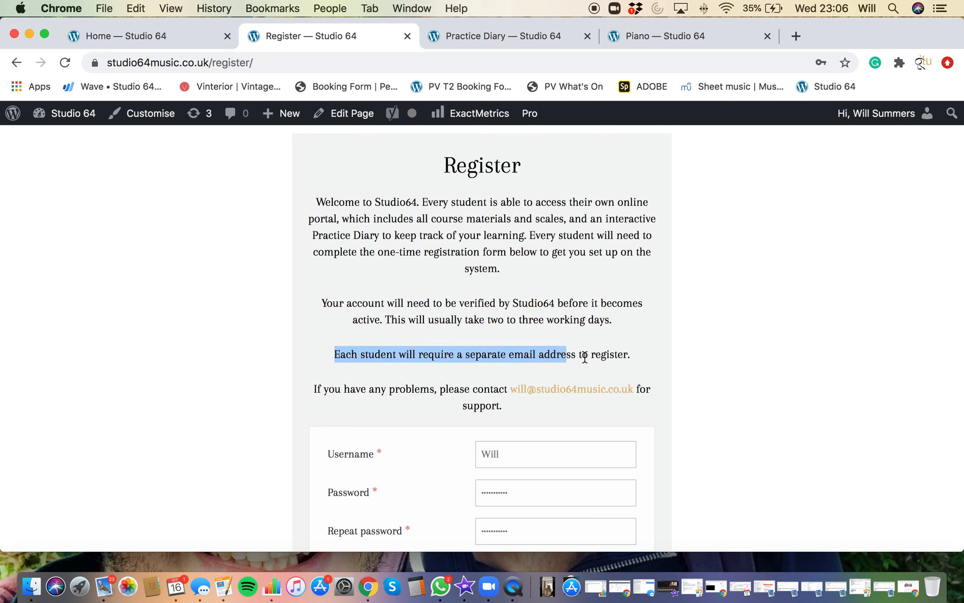
pyautogui.moveTo(698, 392)
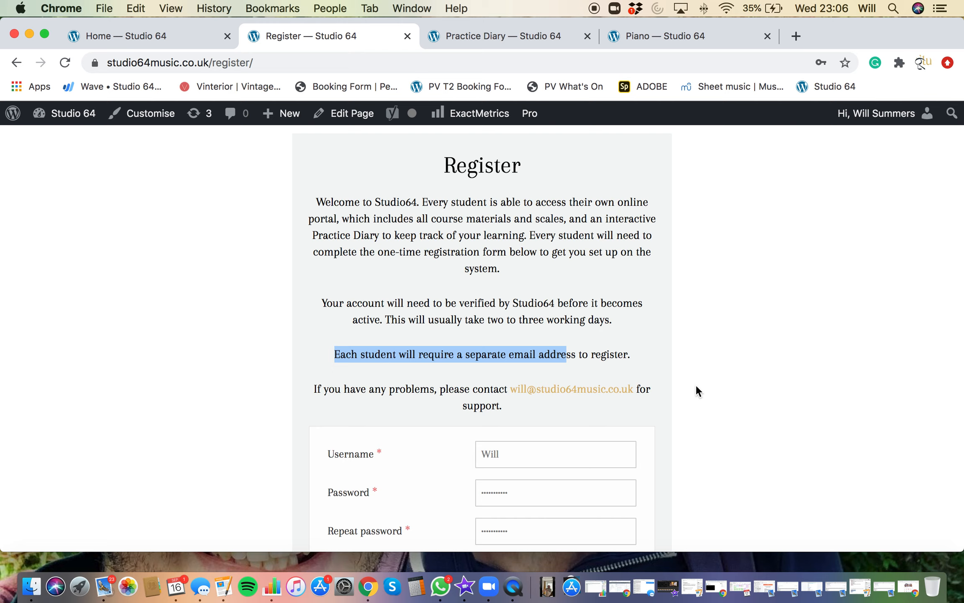
pyautogui.scroll(-3)
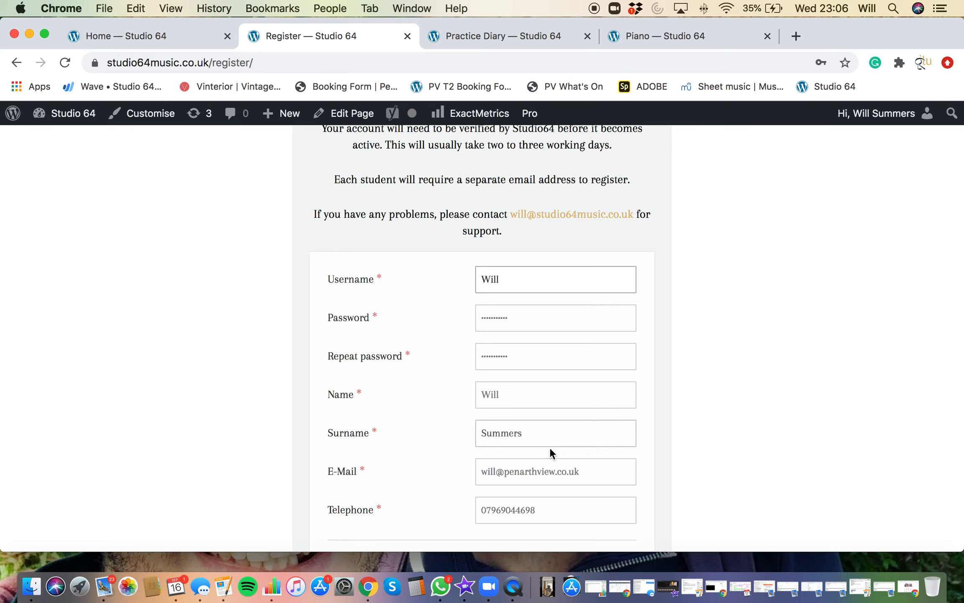
# Log in through the members bar and go to My Dashboard
pyautogui.scroll(-3)
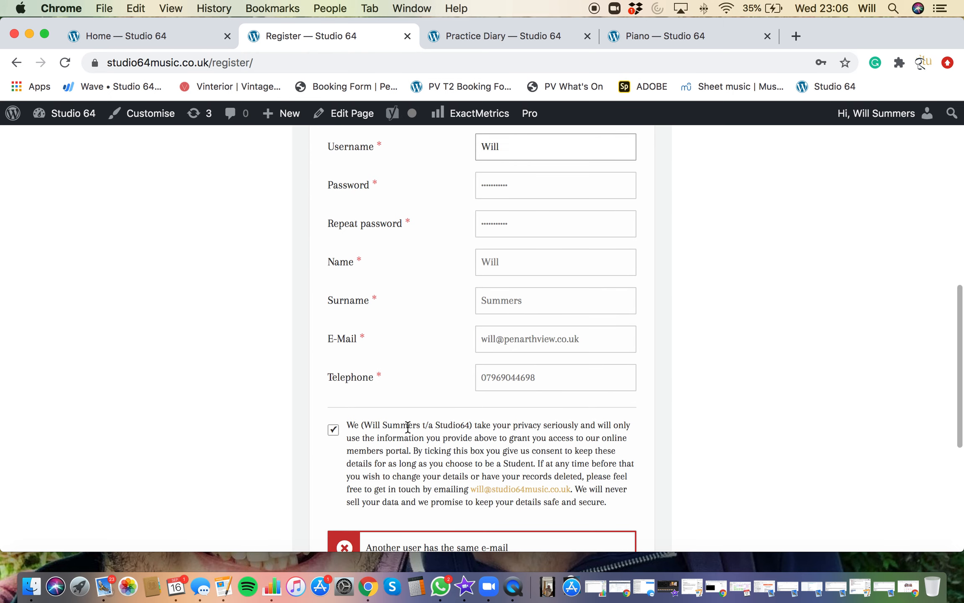
pyautogui.moveTo(453, 453)
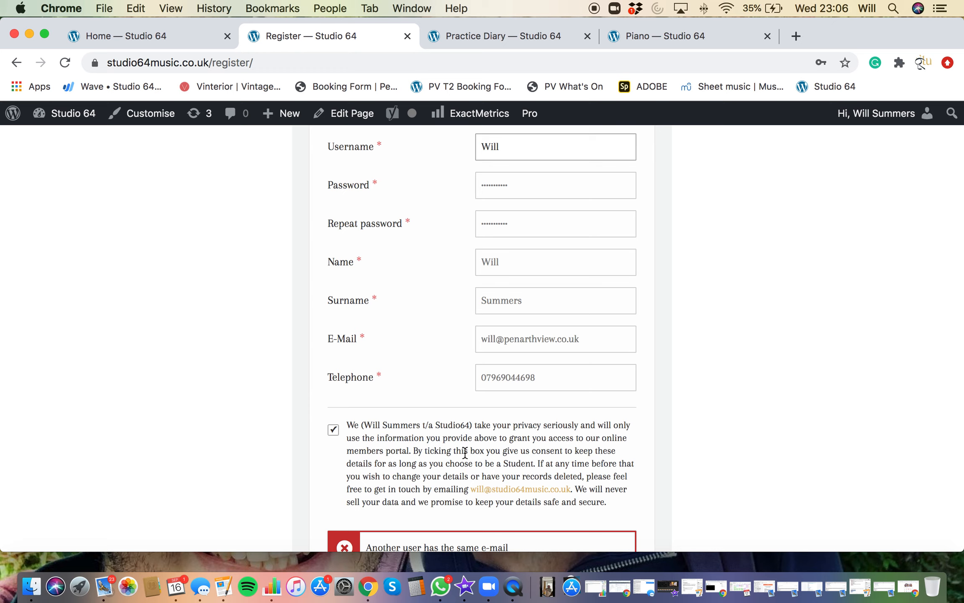
pyautogui.scroll(-3)
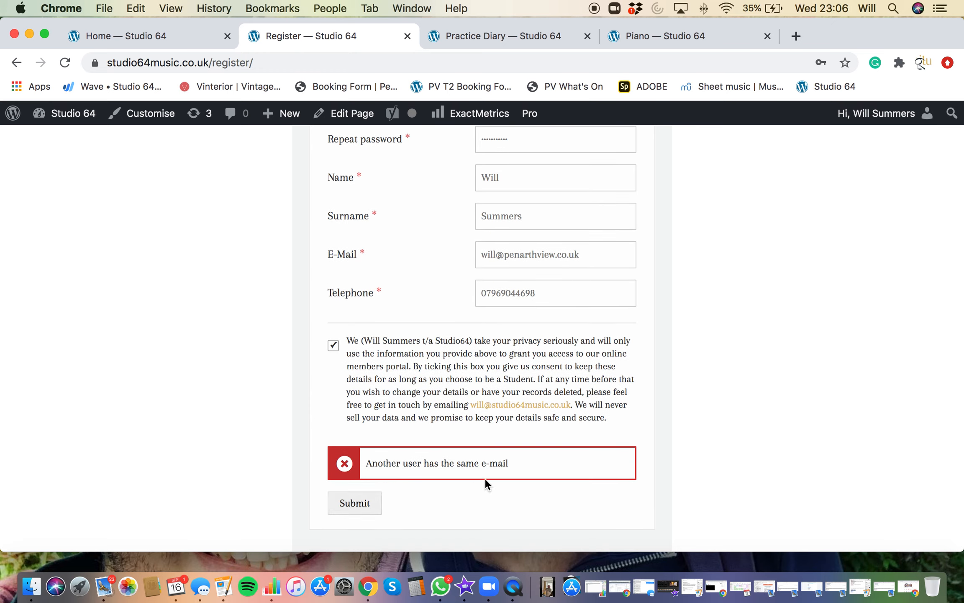
pyautogui.moveTo(625, 377)
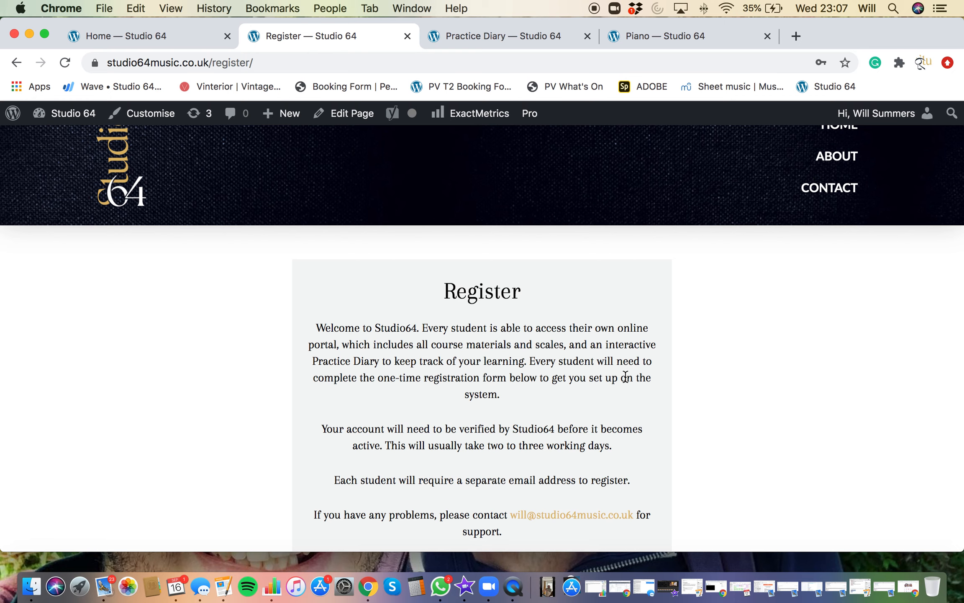
pyautogui.moveTo(311, 205)
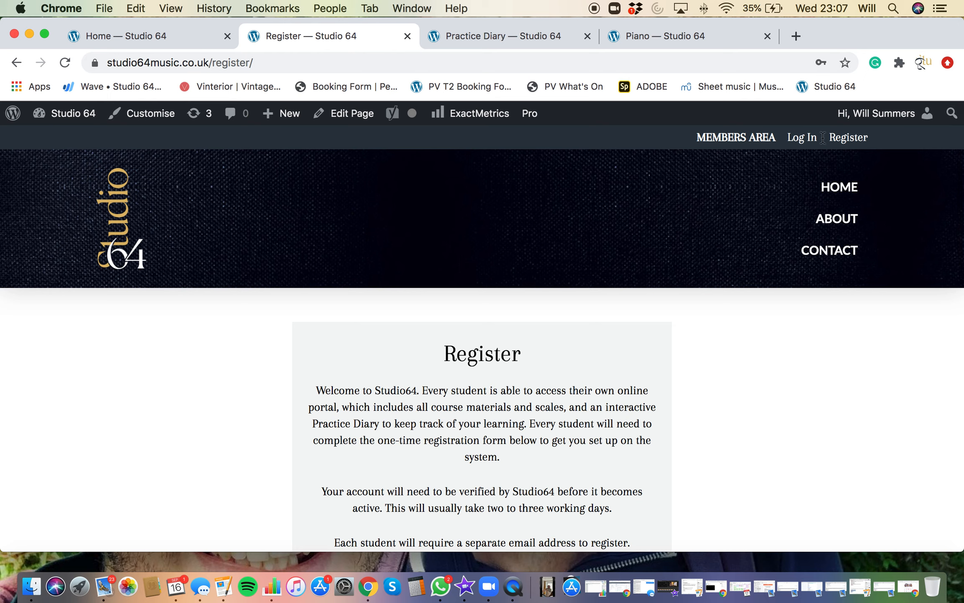
pyautogui.moveTo(785, 137)
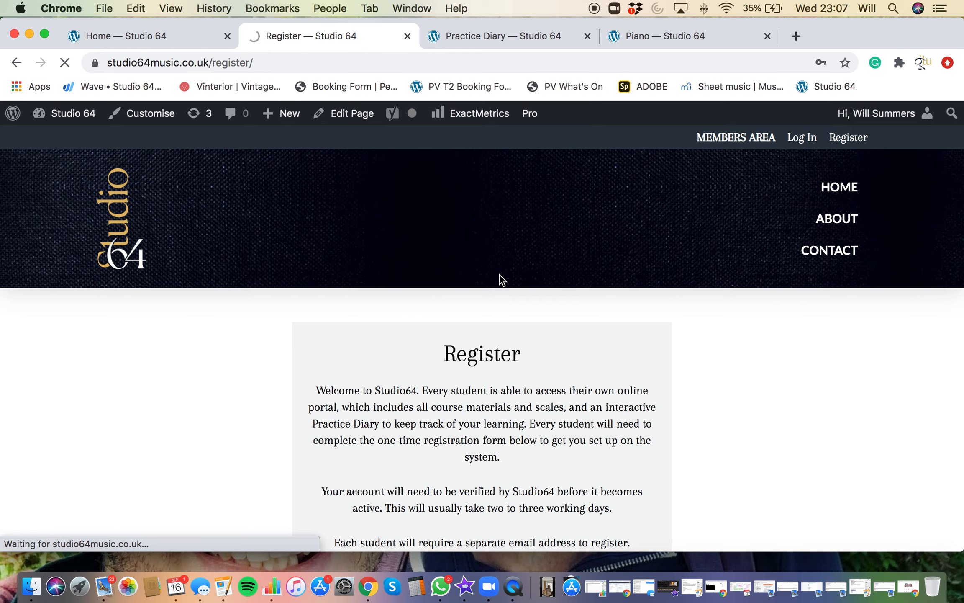
pyautogui.click(801, 137)
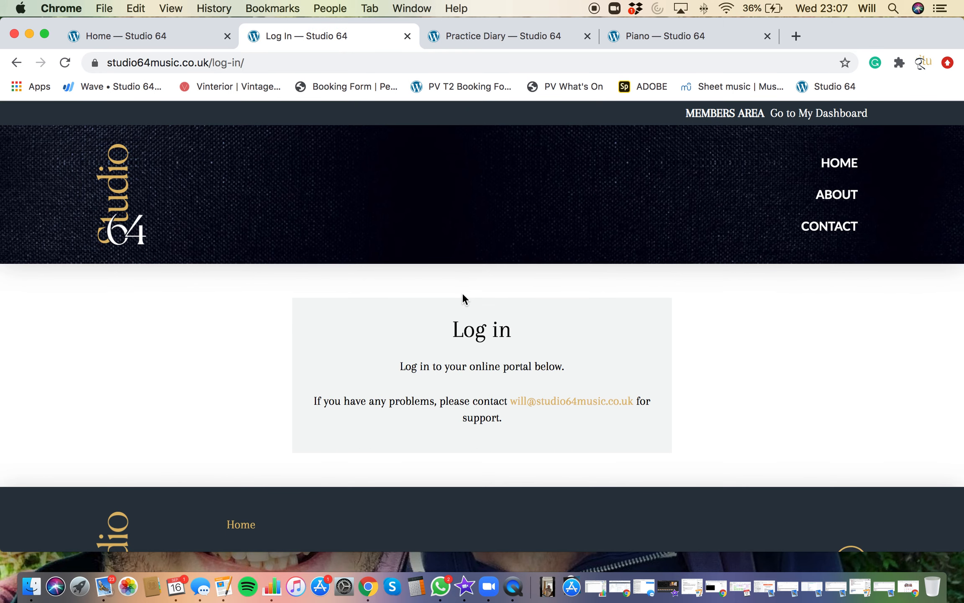
pyautogui.moveTo(415, 353)
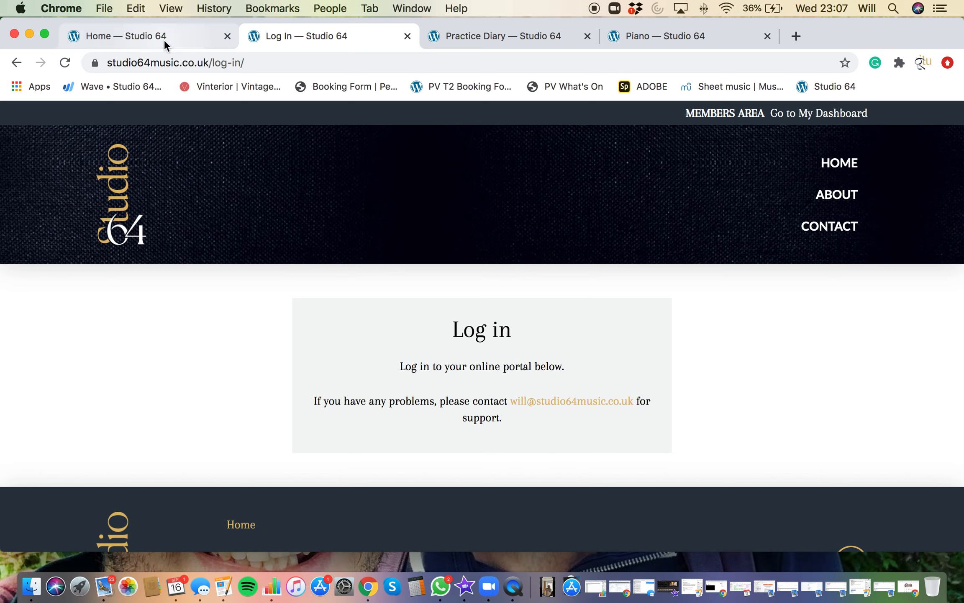
pyautogui.click(818, 113)
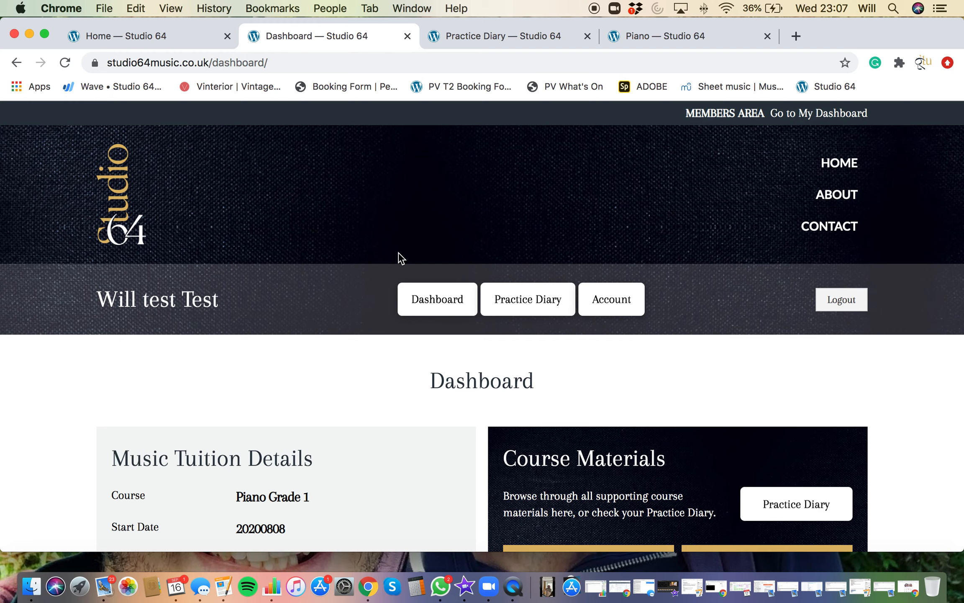
pyautogui.scroll(-3)
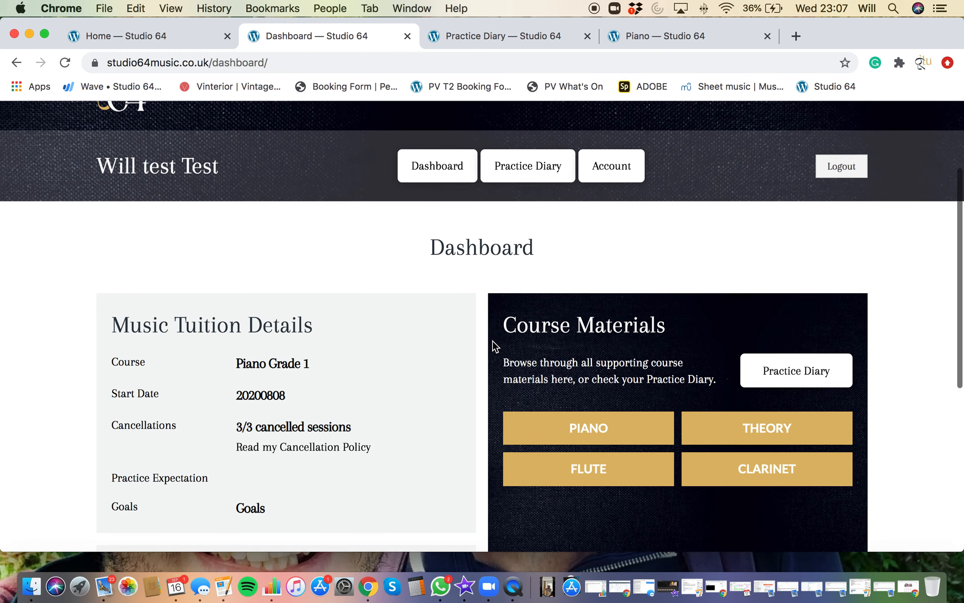
pyautogui.scroll(-3)
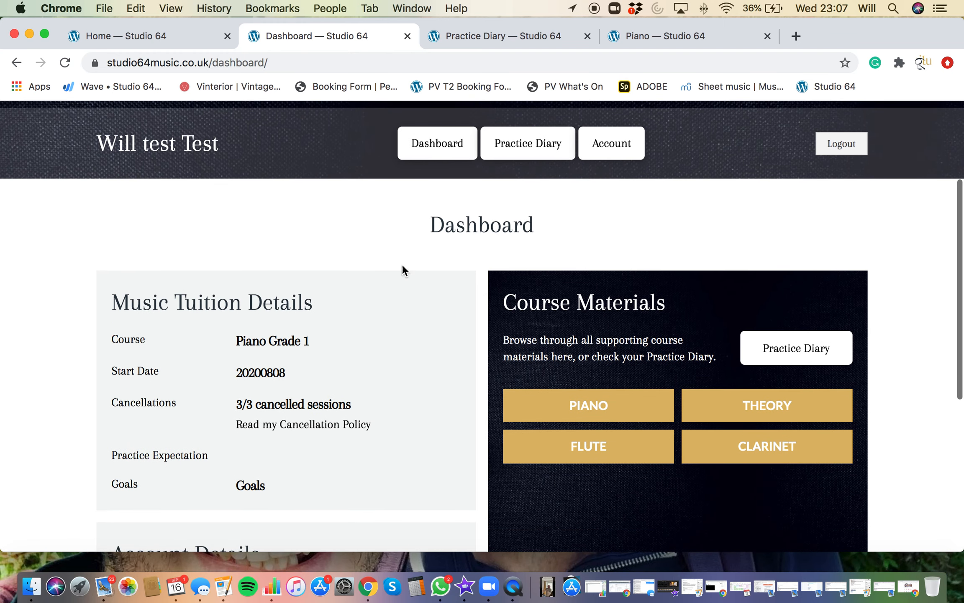
pyautogui.moveTo(195, 294)
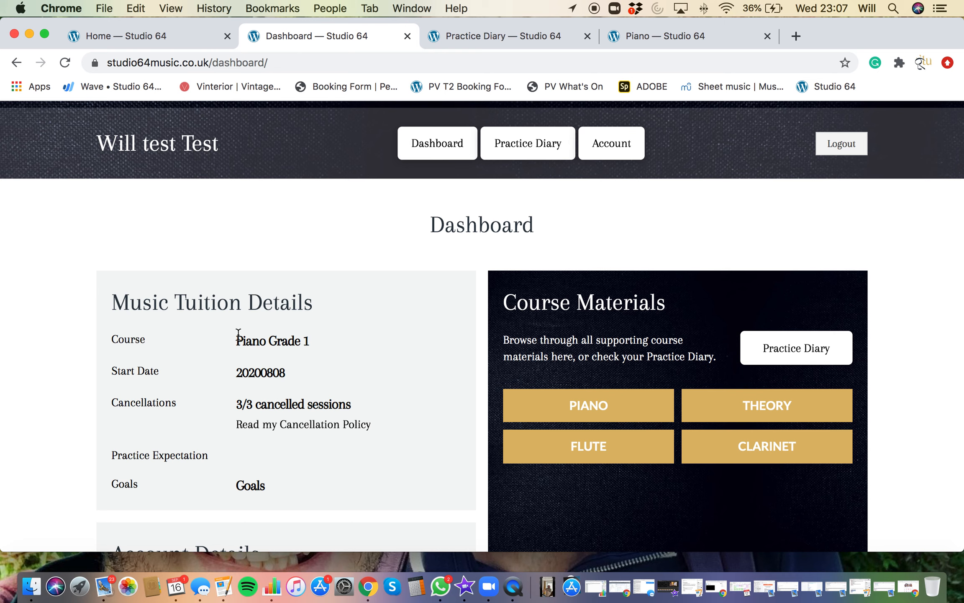
pyautogui.moveTo(239, 404)
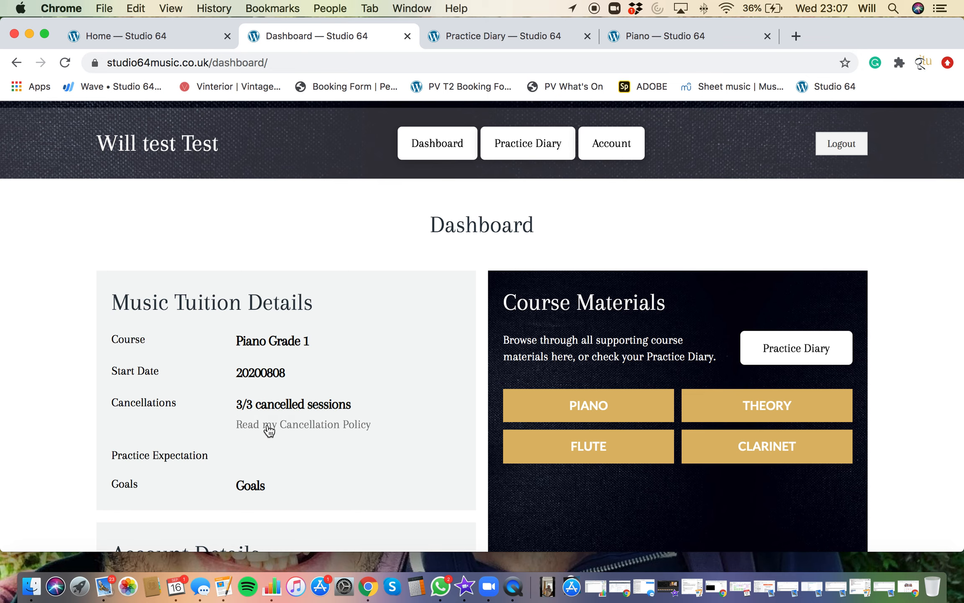
pyautogui.click(303, 424)
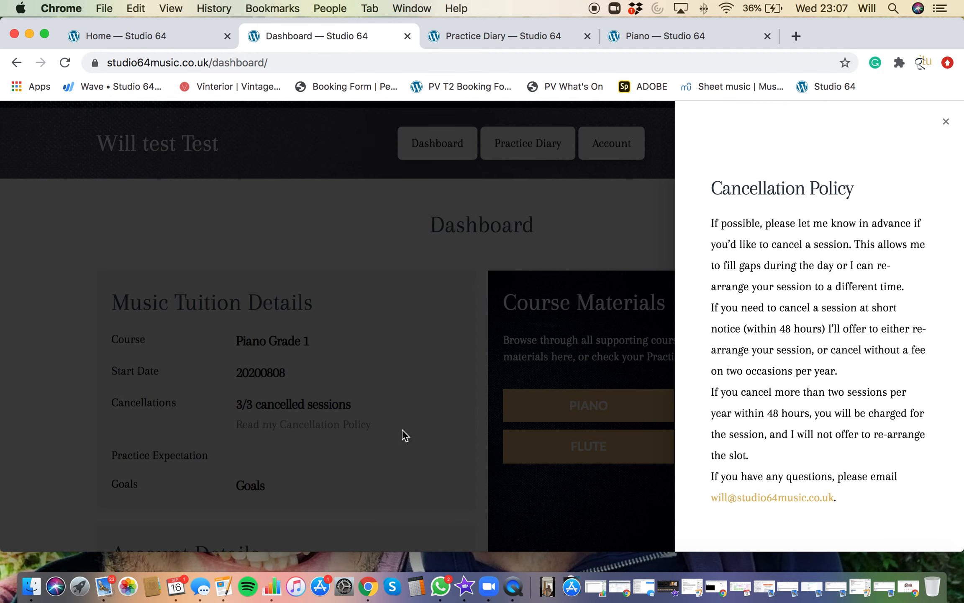
pyautogui.click(946, 121)
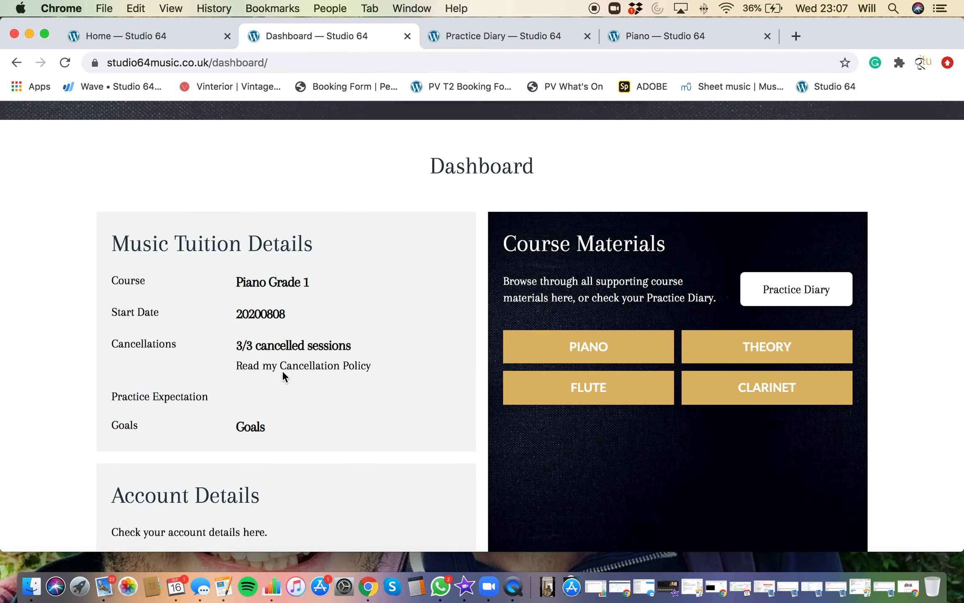
pyautogui.moveTo(278, 435)
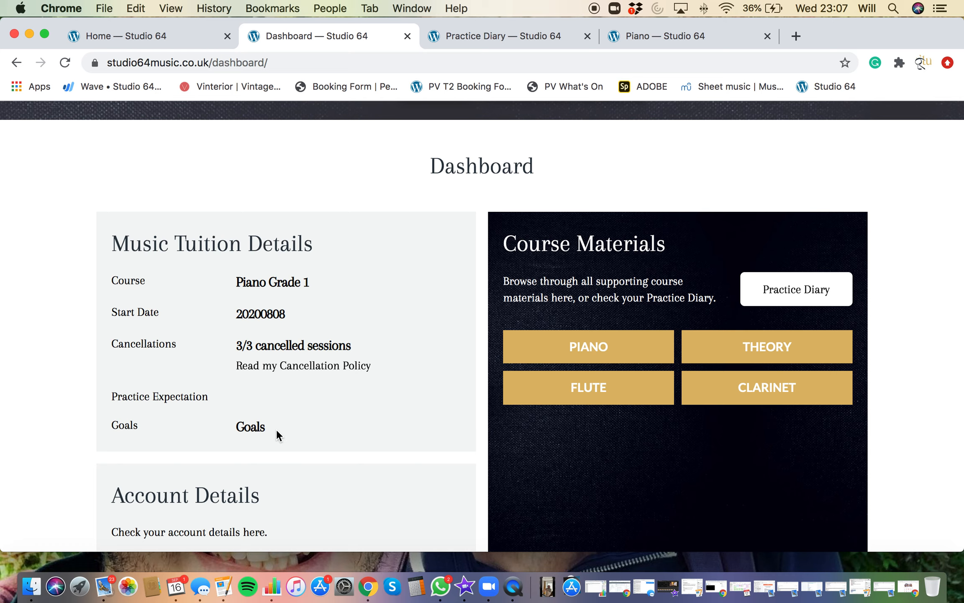
pyautogui.moveTo(290, 434)
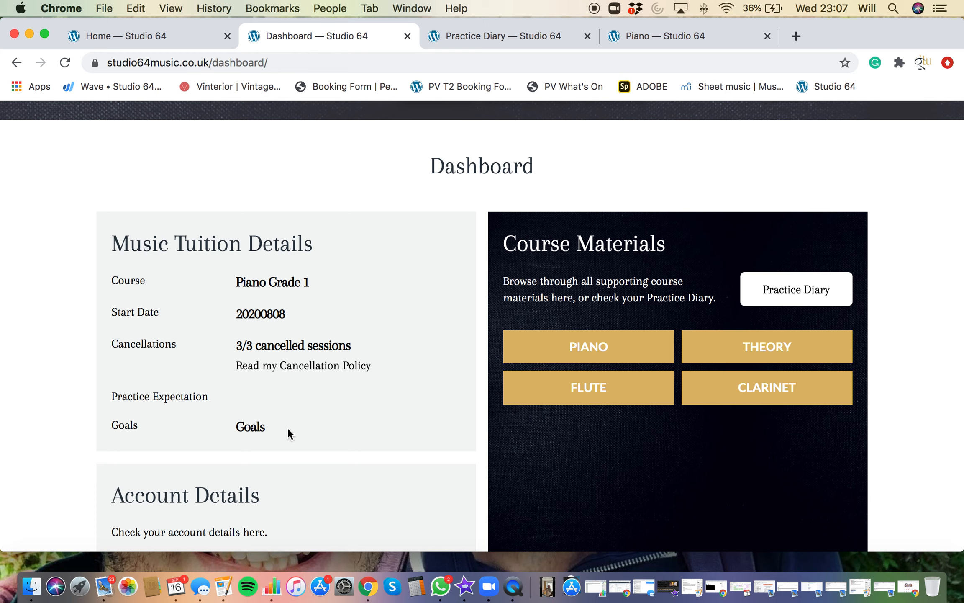
pyautogui.moveTo(319, 439)
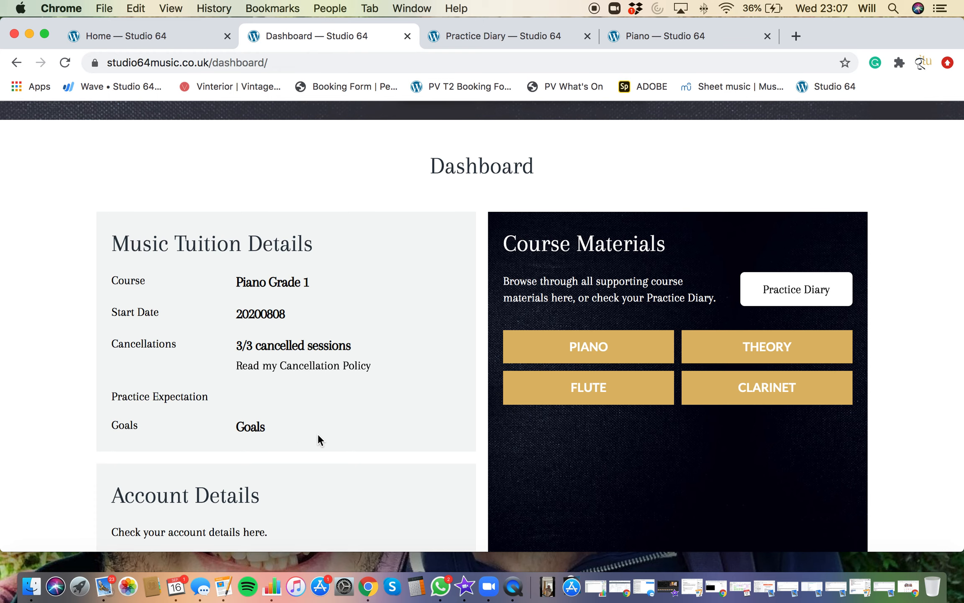
# Open the Practice Diary page from the member menu
pyautogui.scroll(-3)
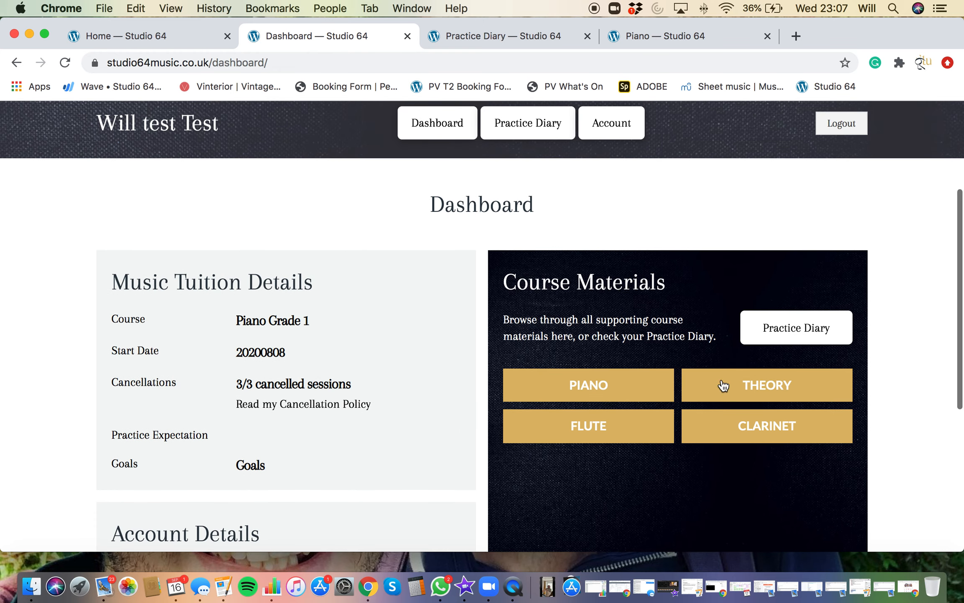
pyautogui.scroll(-3)
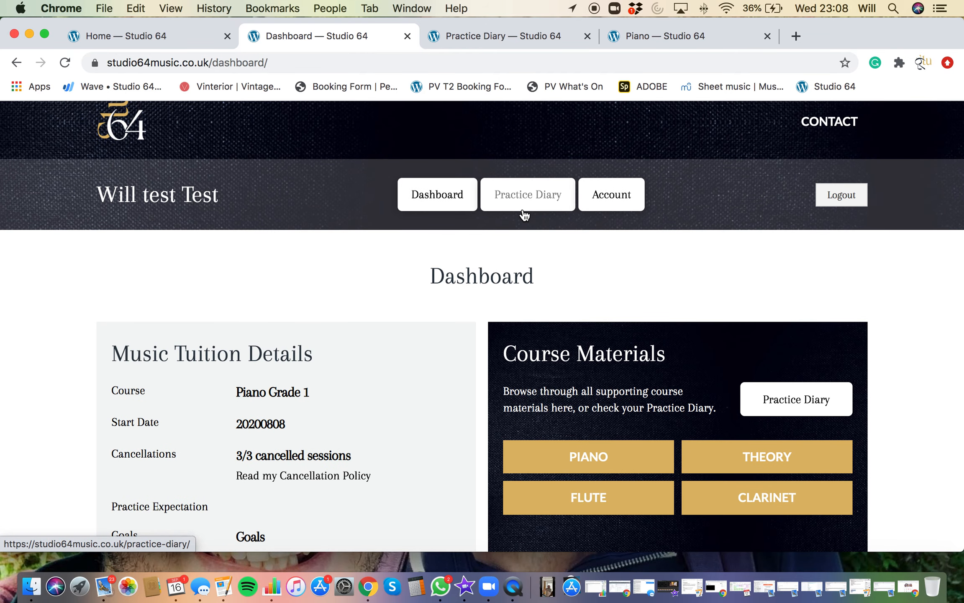
pyautogui.click(527, 195)
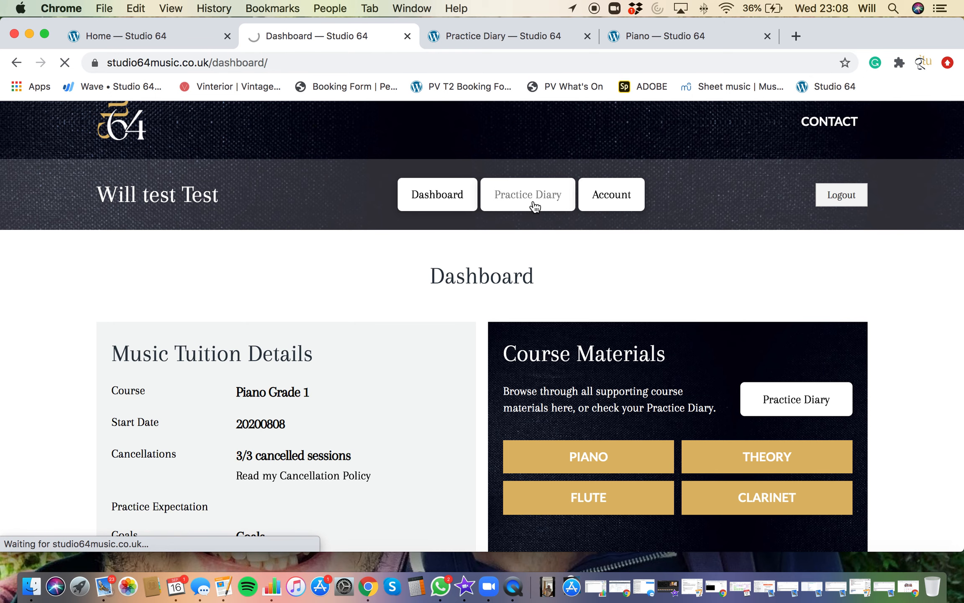
pyautogui.click(527, 194)
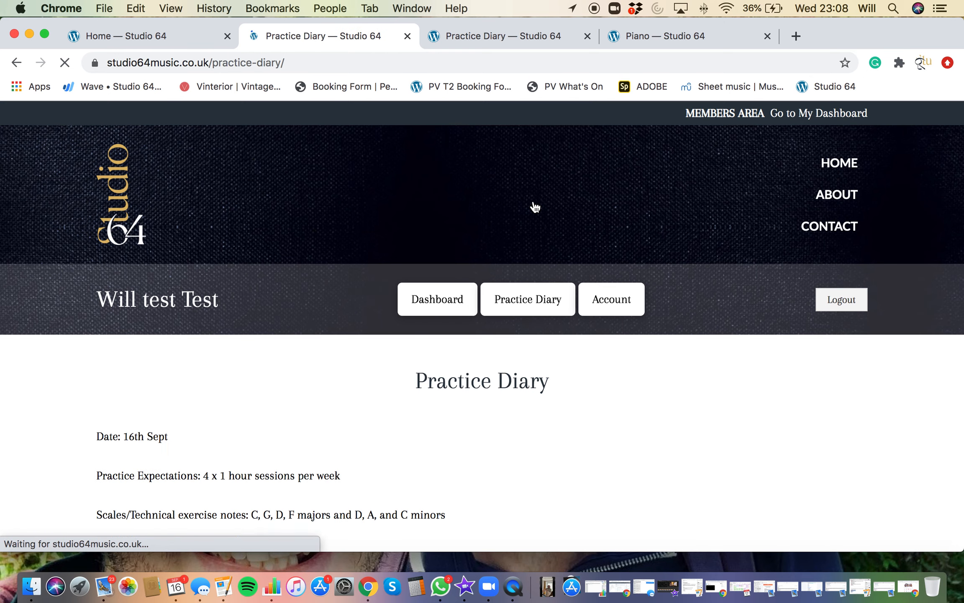
pyautogui.click(65, 62)
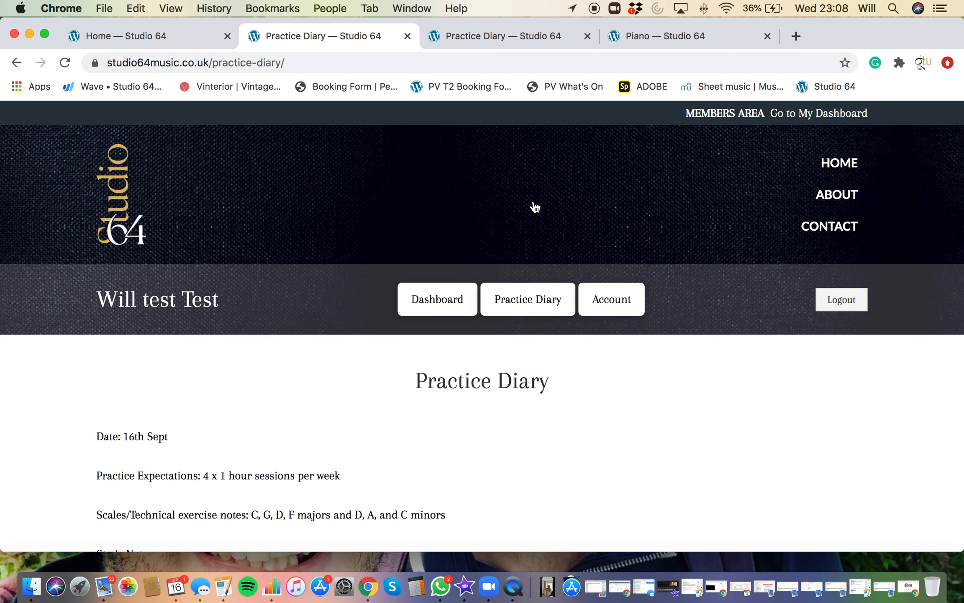
# Read the 16th Sept diary notes, highlighting part of the Study No 1 note
pyautogui.scroll(-3)
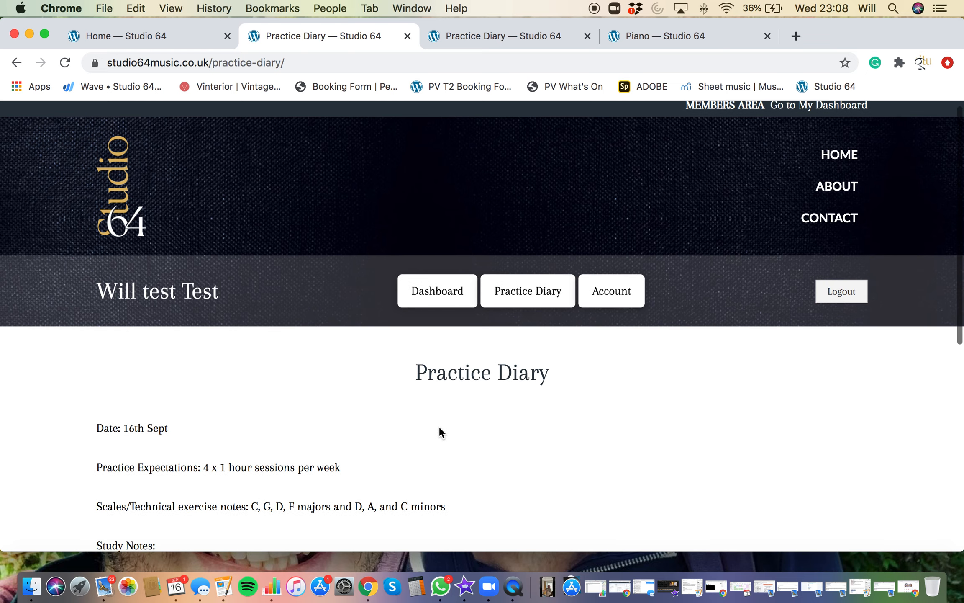
pyautogui.scroll(-3)
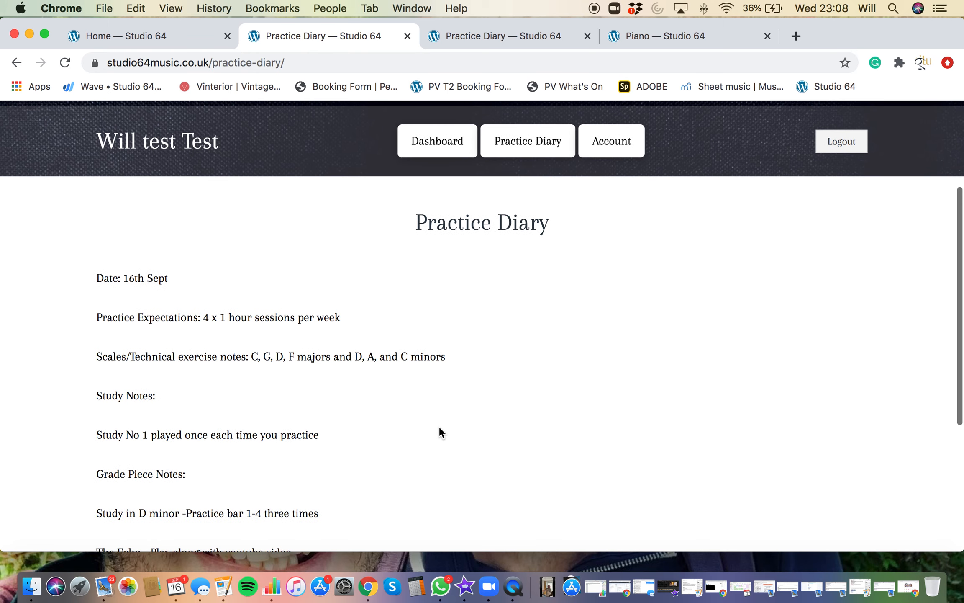
pyautogui.moveTo(97, 277)
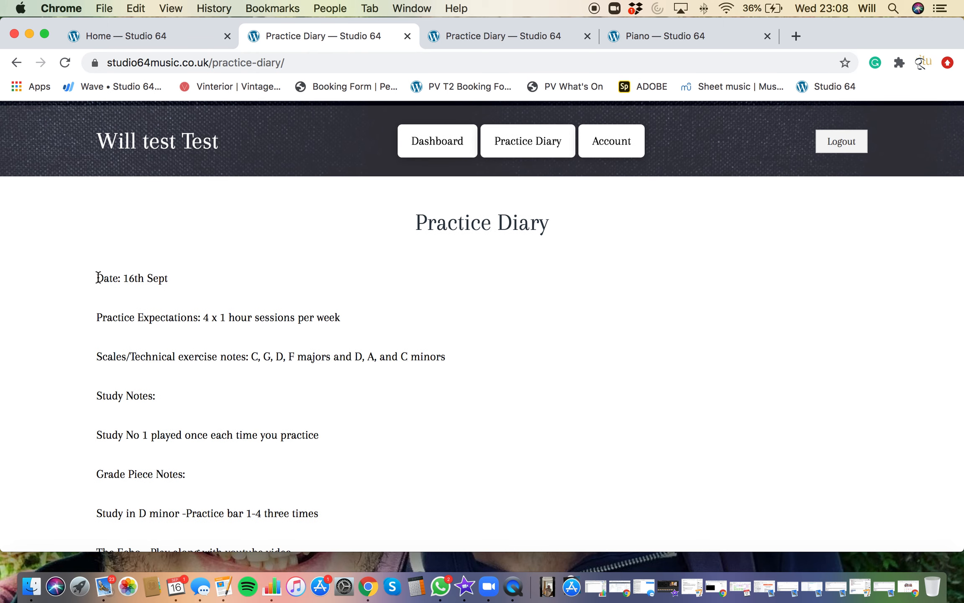
pyautogui.moveTo(247, 319)
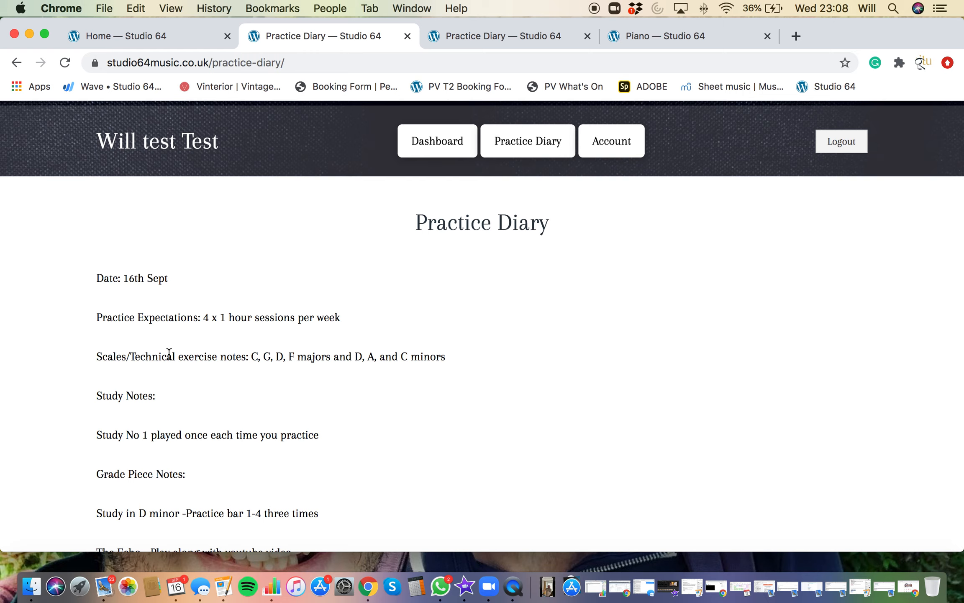
pyautogui.moveTo(251, 355)
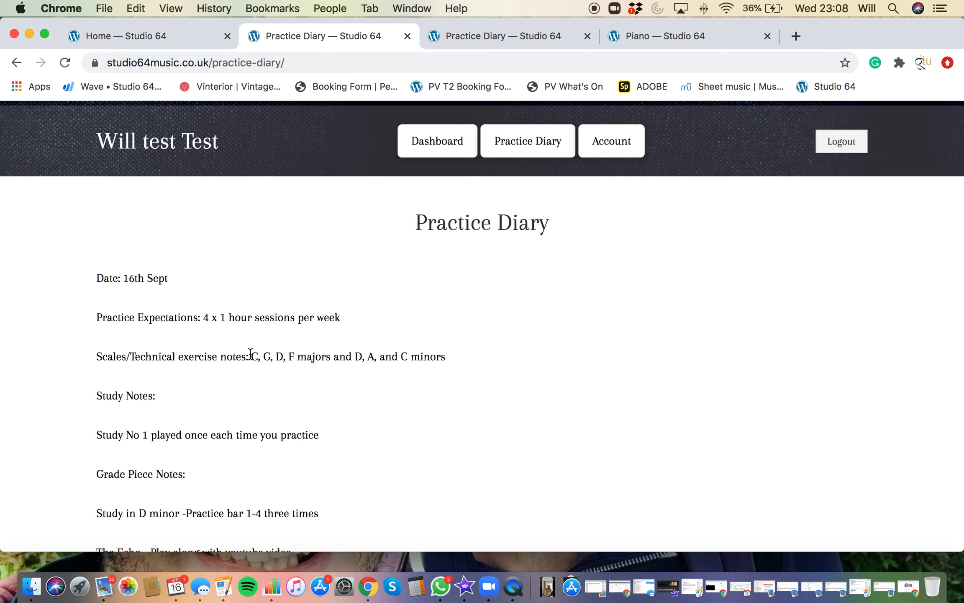
pyautogui.moveTo(279, 356)
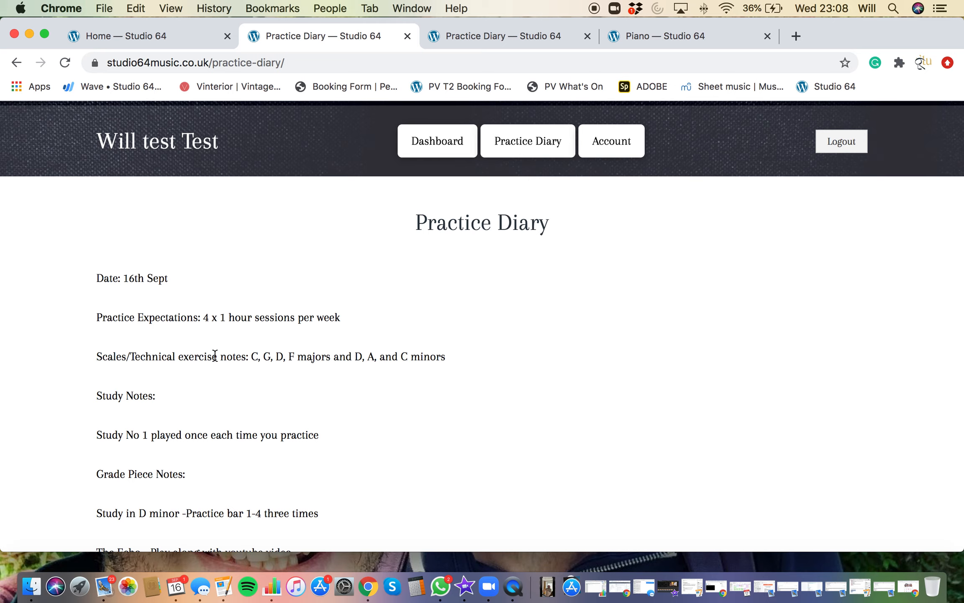
pyautogui.moveTo(423, 369)
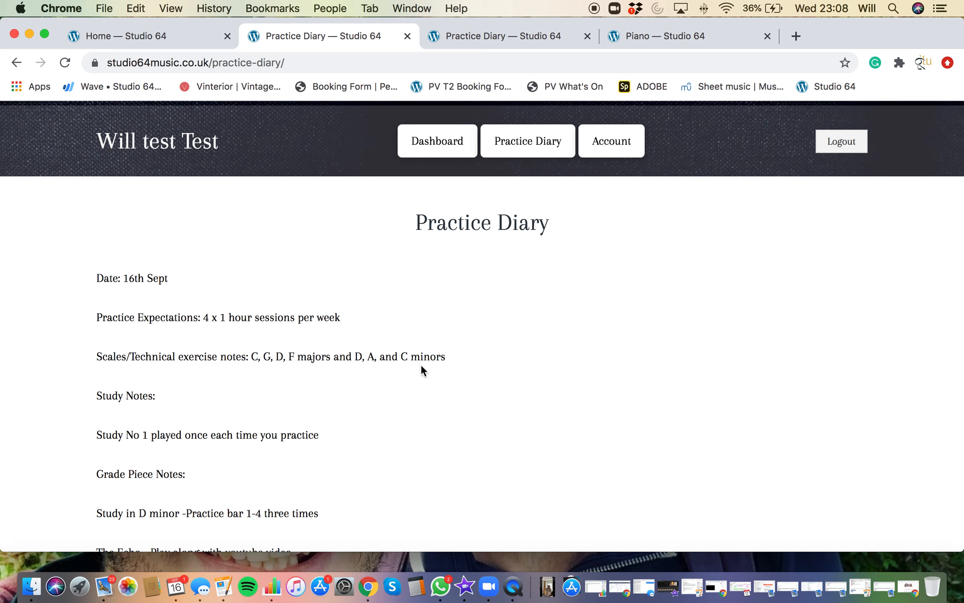
pyautogui.scroll(-3)
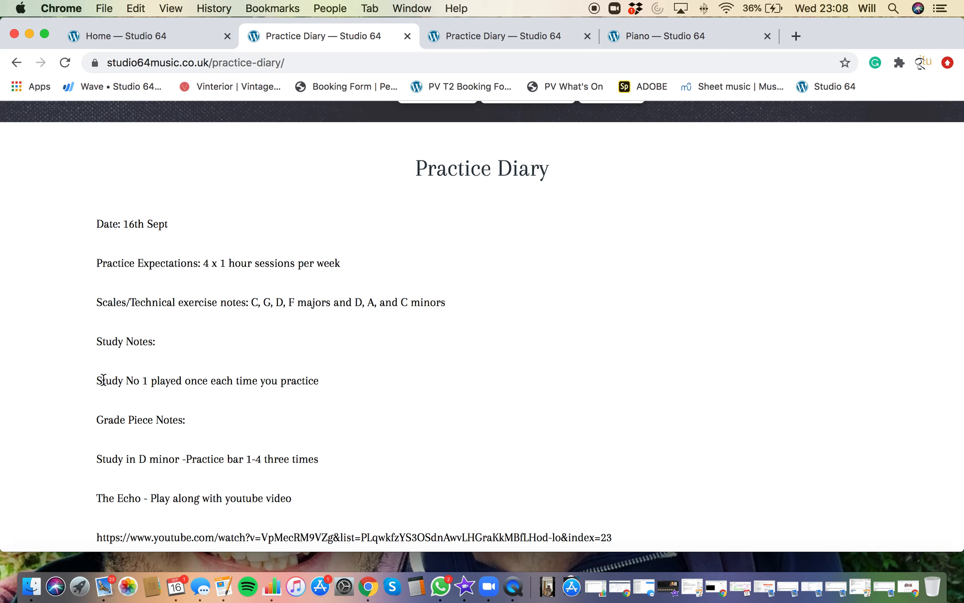
pyautogui.moveTo(159, 380); pyautogui.dragTo(253, 380)
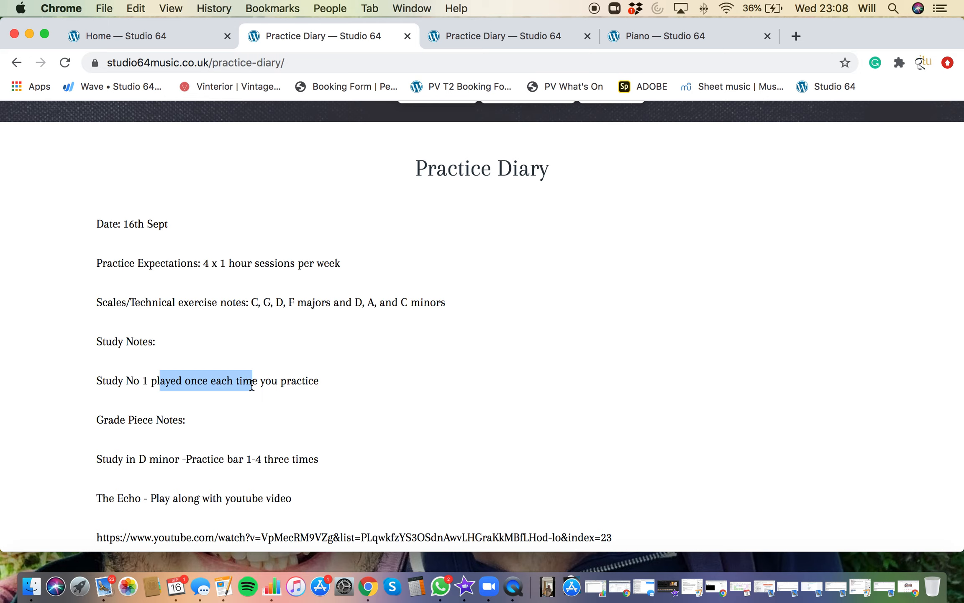
pyautogui.scroll(-3)
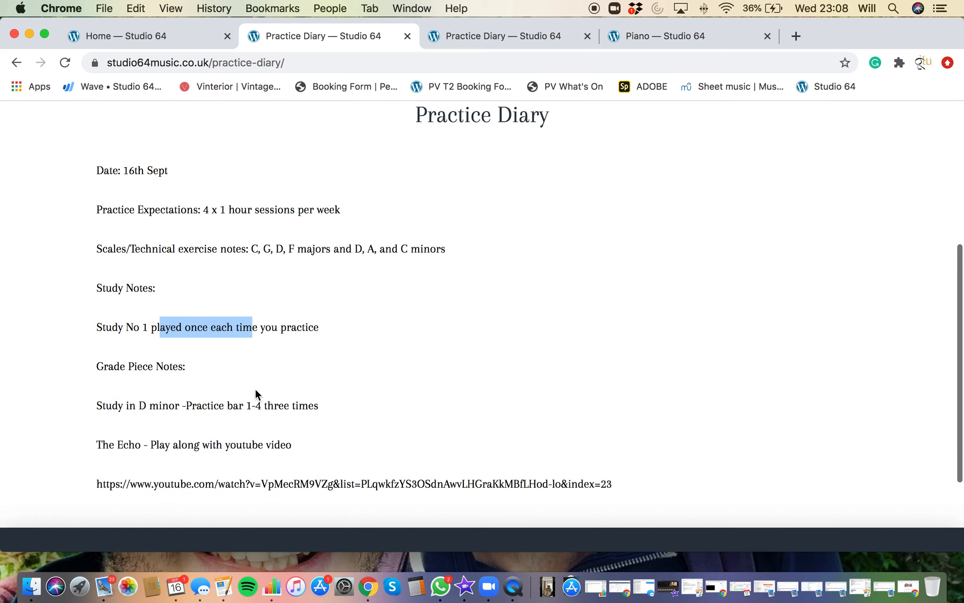
pyautogui.moveTo(150, 416)
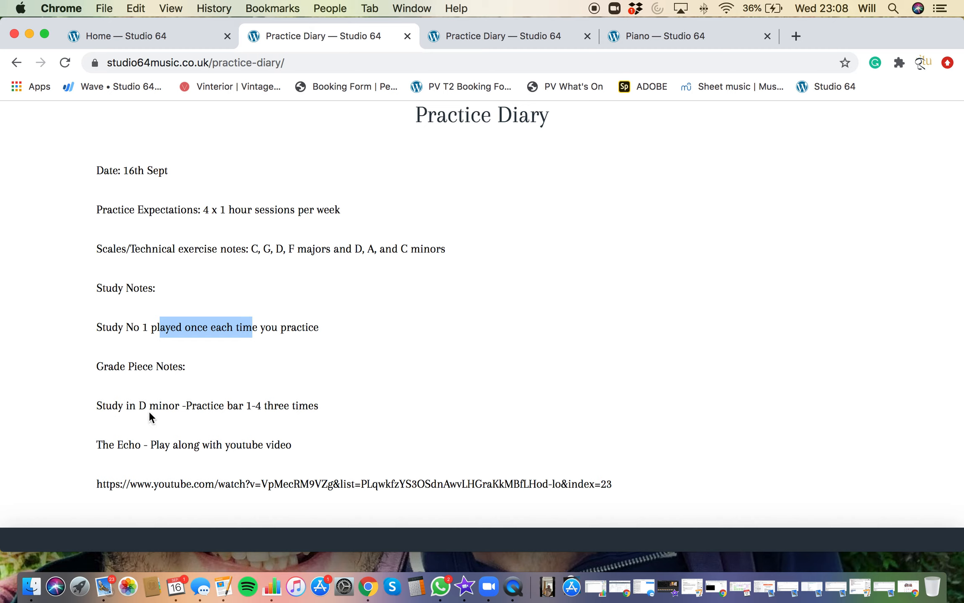
pyautogui.moveTo(226, 469)
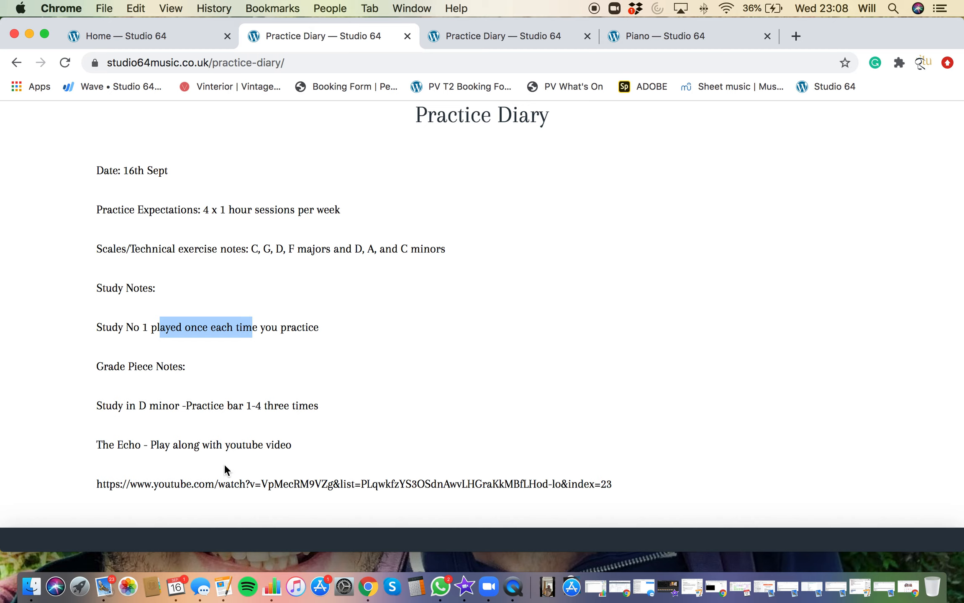
pyautogui.moveTo(539, 439)
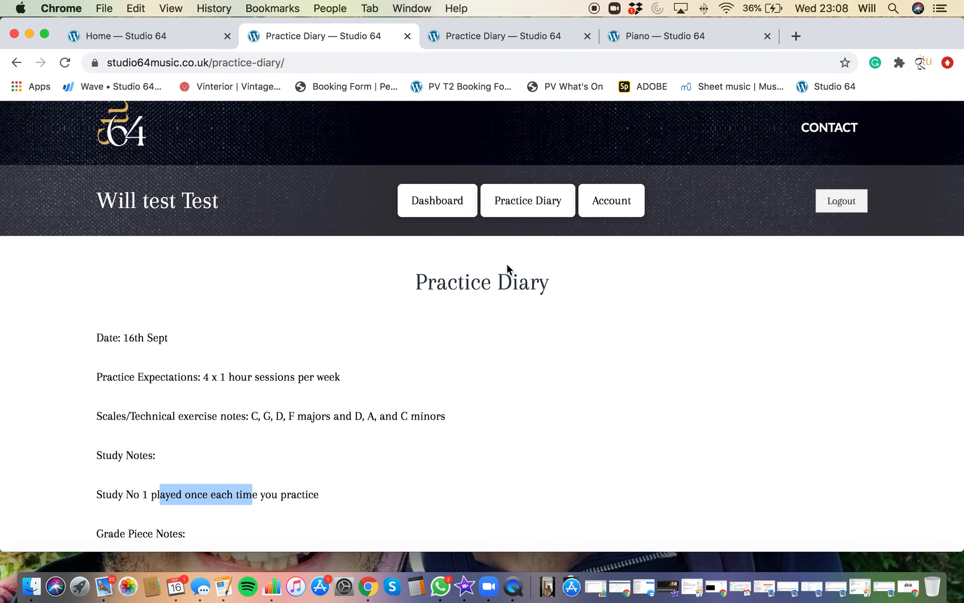
pyautogui.moveTo(437, 201)
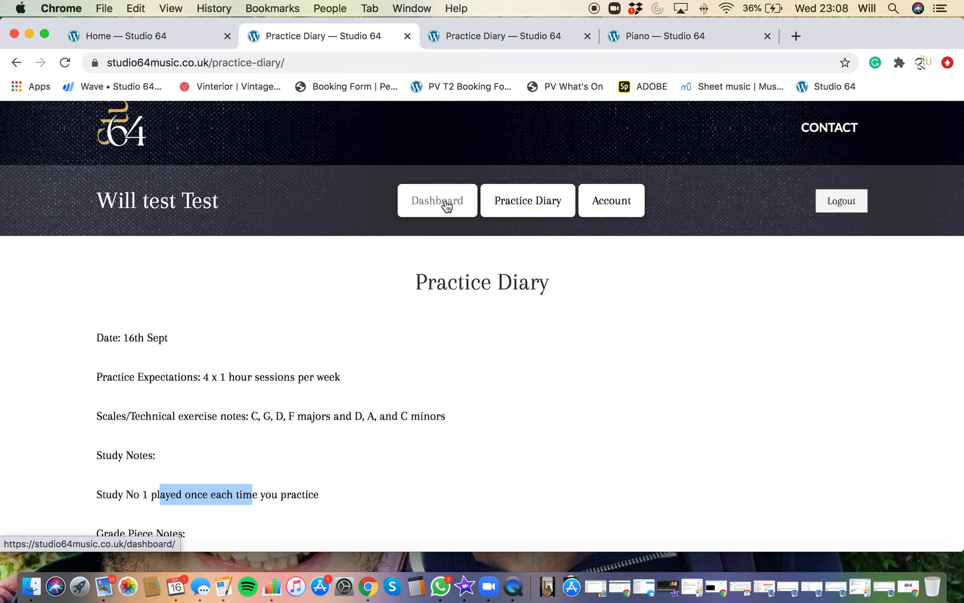
pyautogui.click(436, 200)
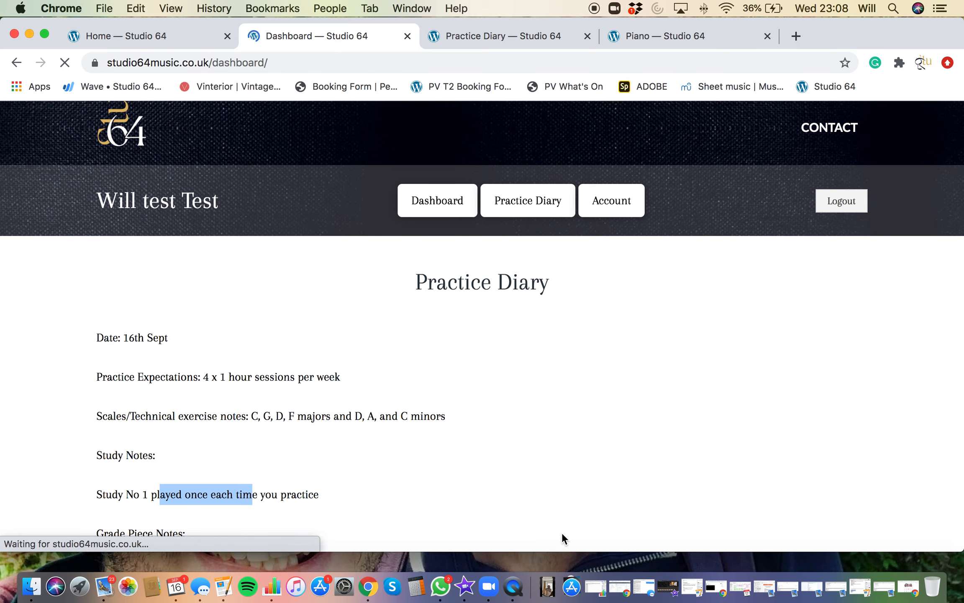
pyautogui.click(437, 200)
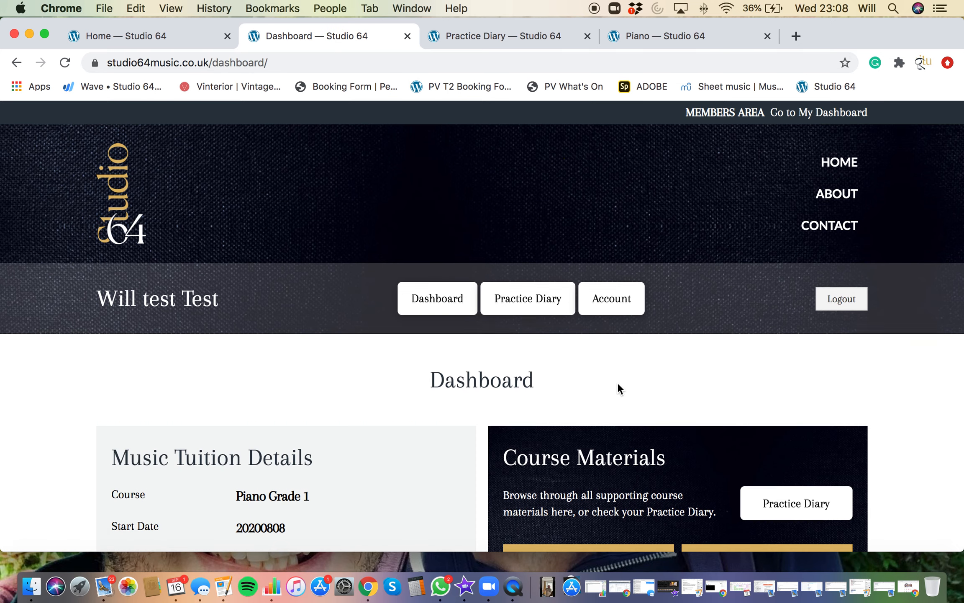
pyautogui.scroll(-3)
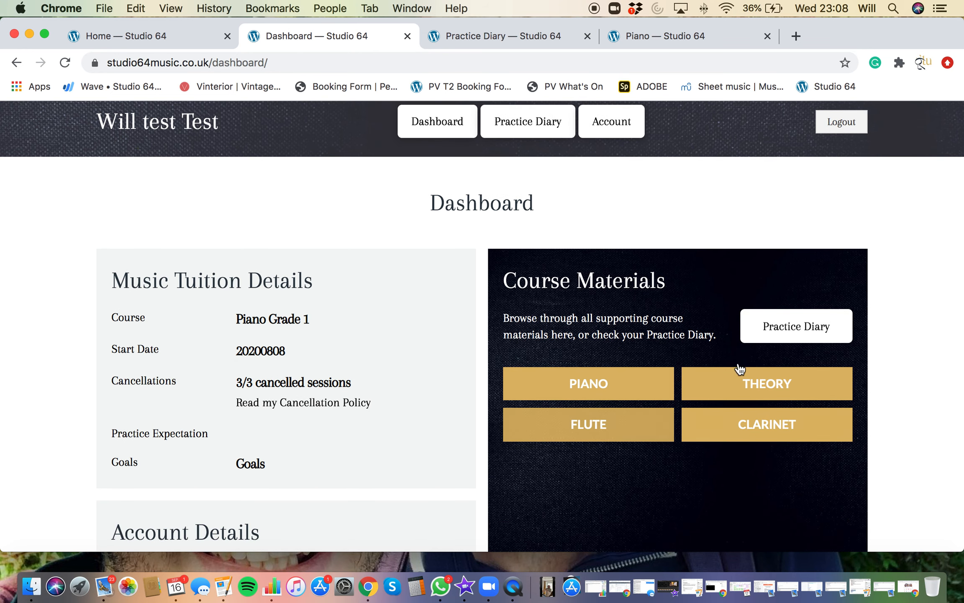
pyautogui.moveTo(719, 388)
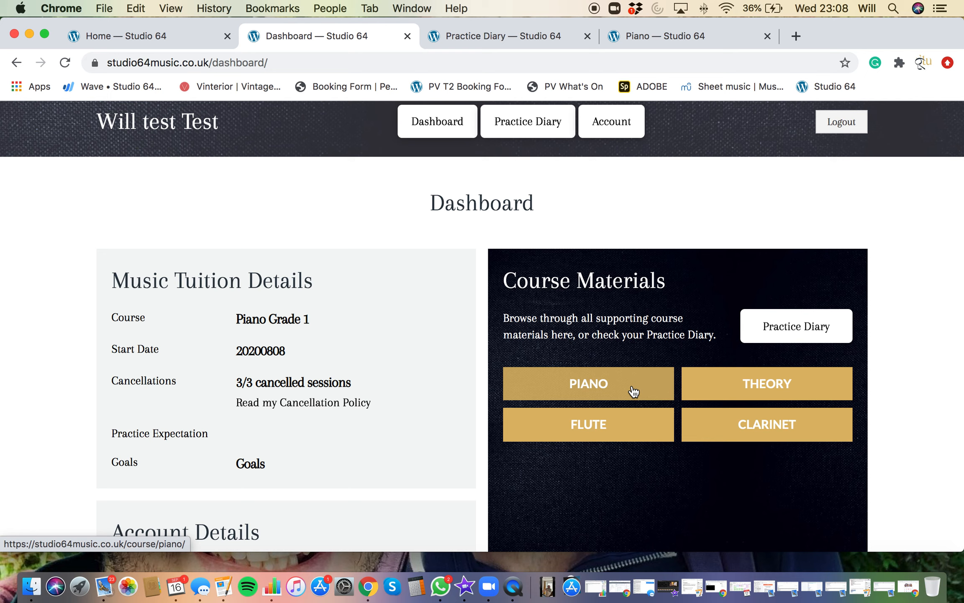
# Open the PIANO course materials and scroll to the Grade 1 exercise list
pyautogui.click(588, 383)
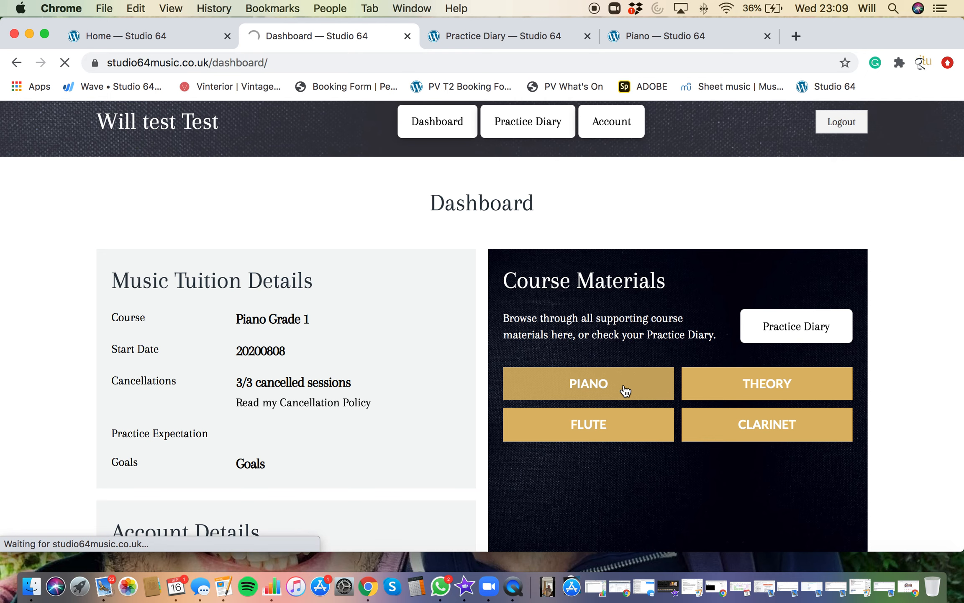
pyautogui.click(588, 383)
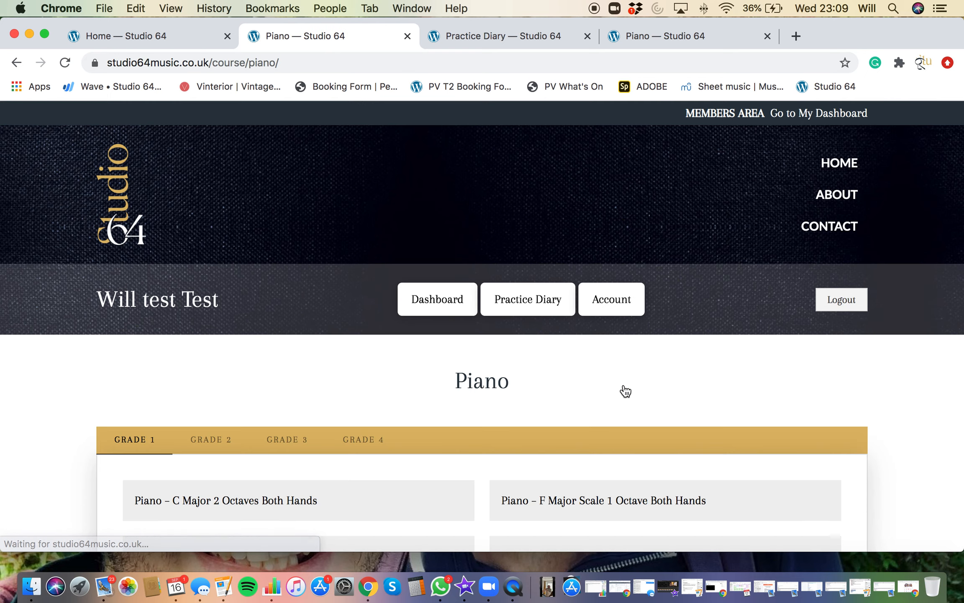
pyautogui.scroll(-3)
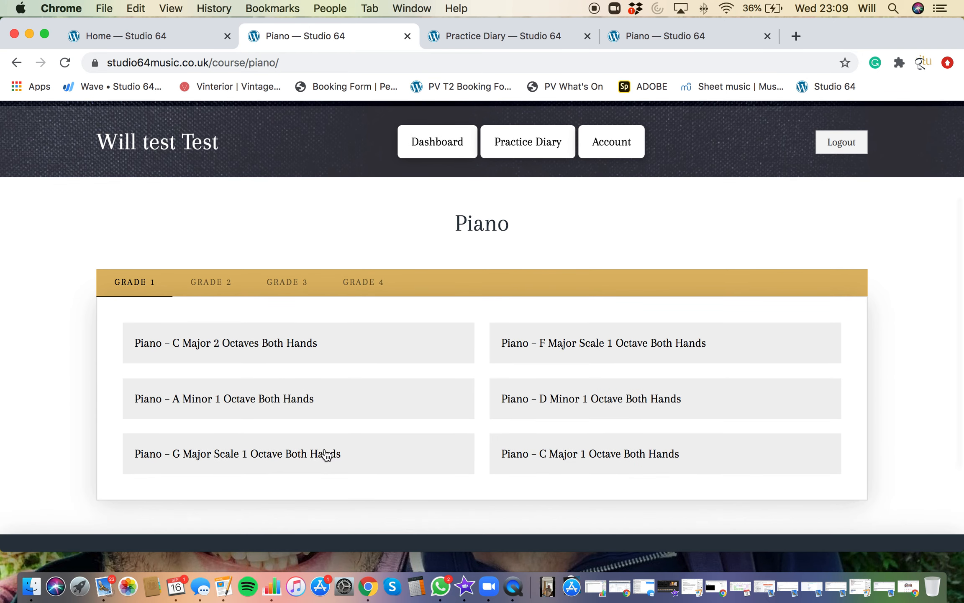
pyautogui.moveTo(504, 327)
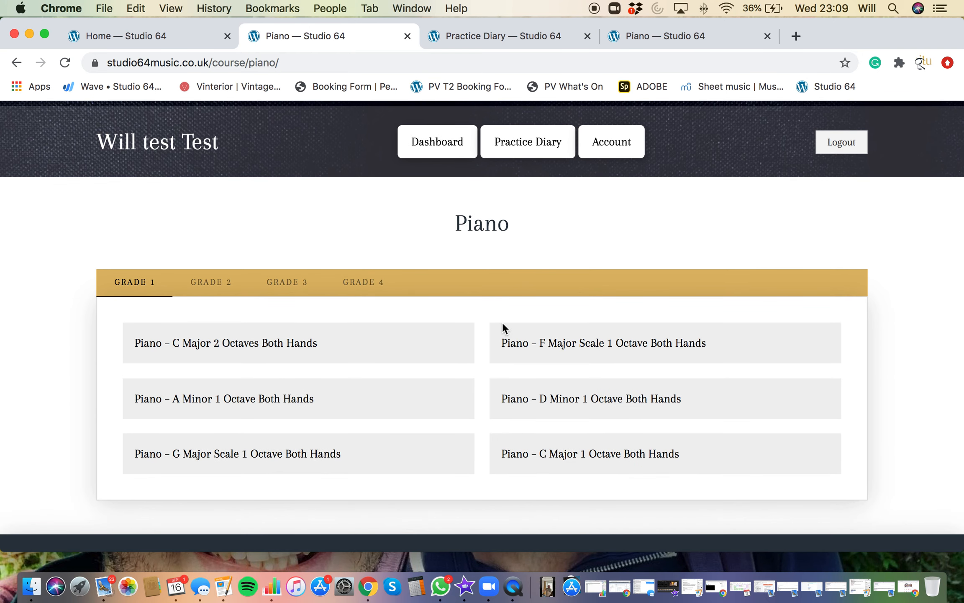
pyautogui.moveTo(465, 343)
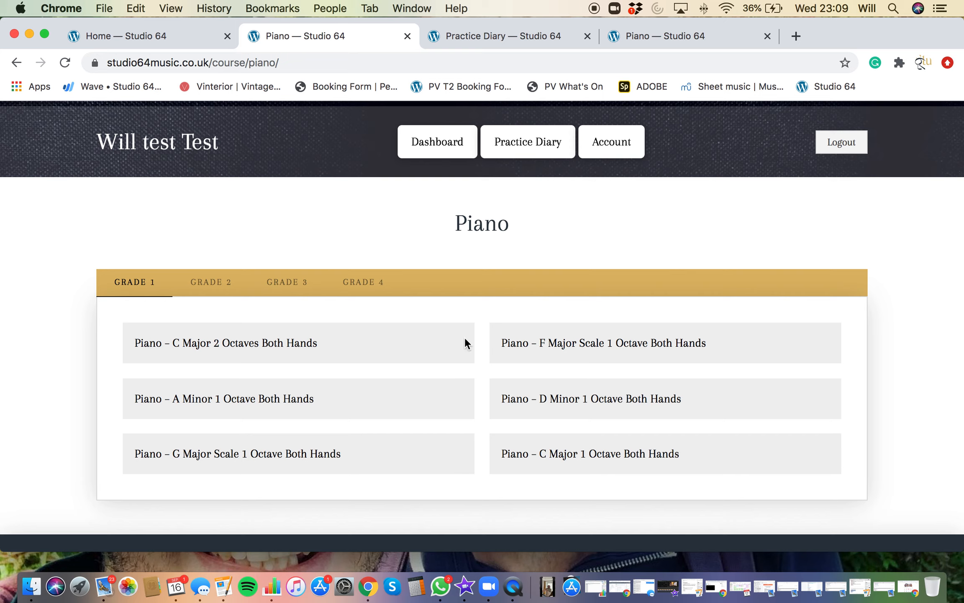
pyautogui.moveTo(455, 466)
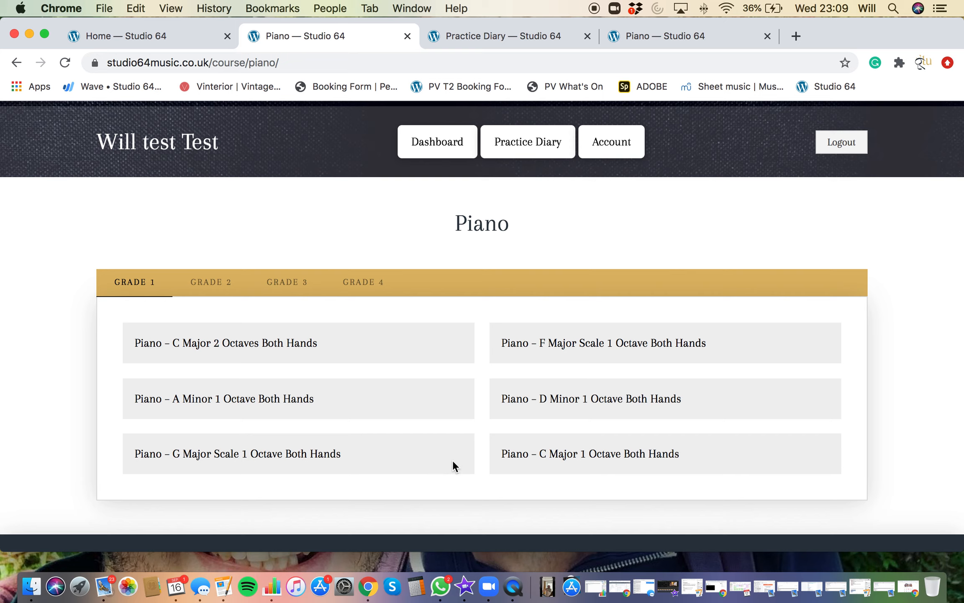
pyautogui.moveTo(261, 357)
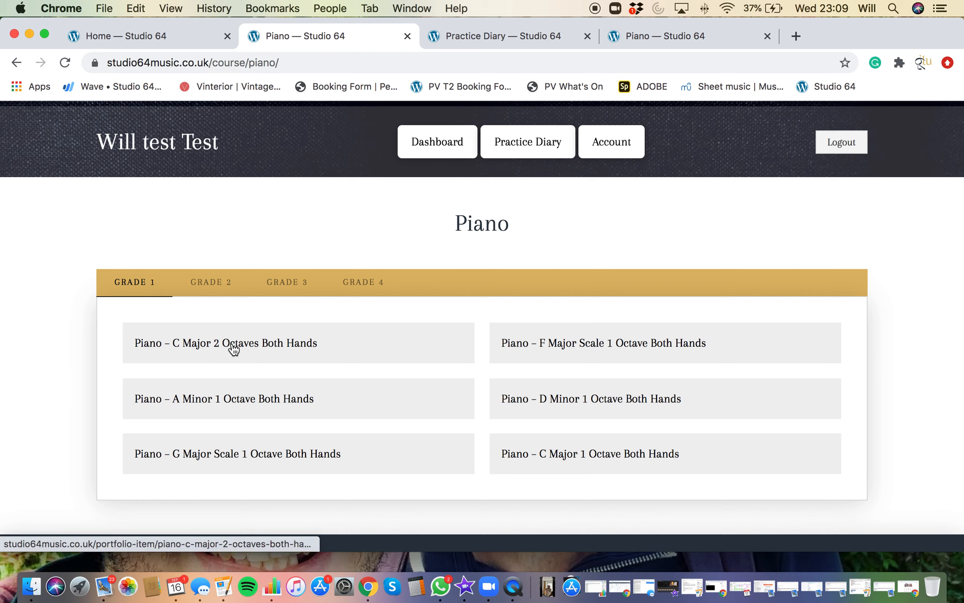
pyautogui.moveTo(232, 348)
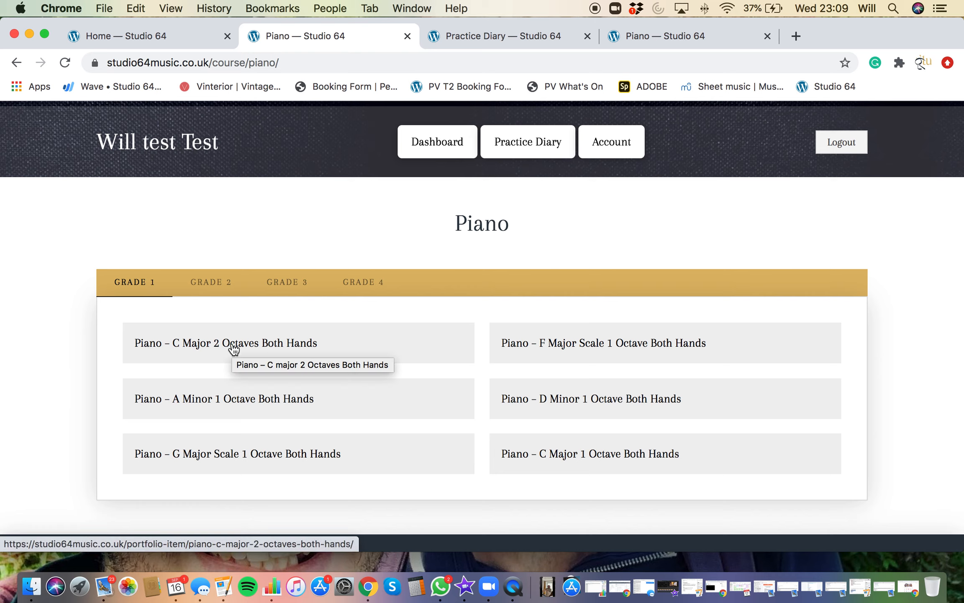
# Open 'Piano – C Major 2 Octaves Both Hands', then play and pause its demonstration video
pyautogui.click(225, 343)
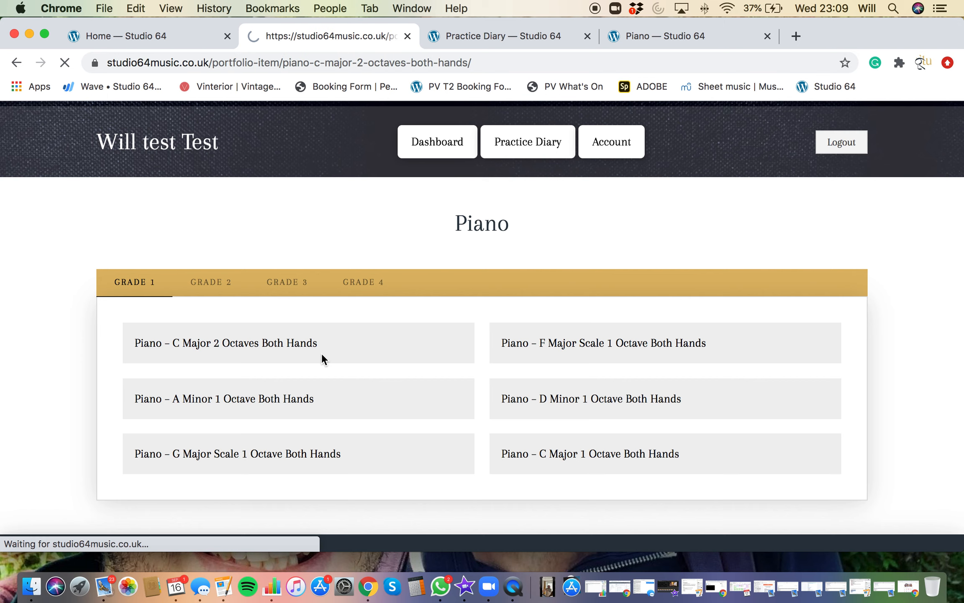
pyautogui.click(224, 342)
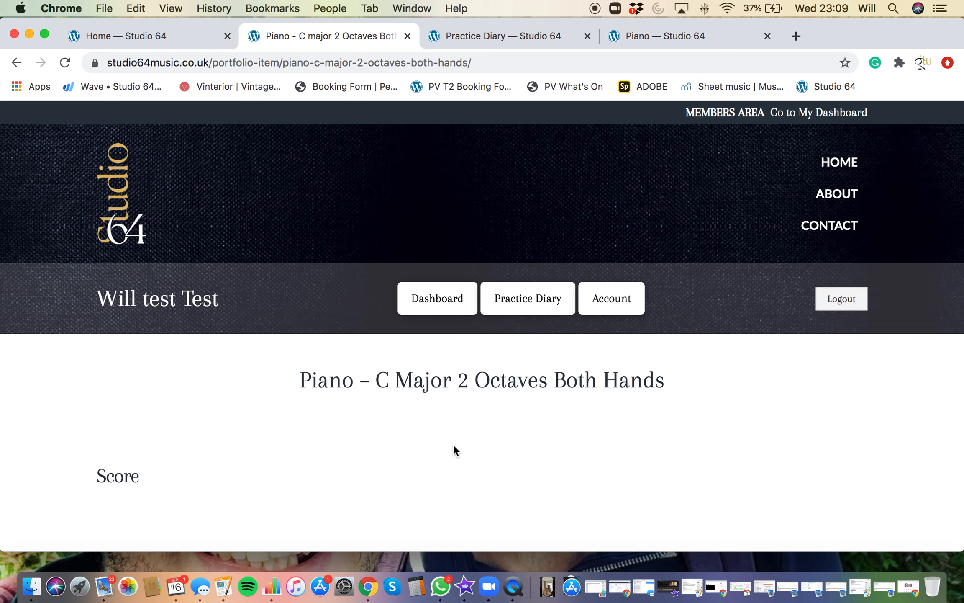
pyautogui.scroll(-3)
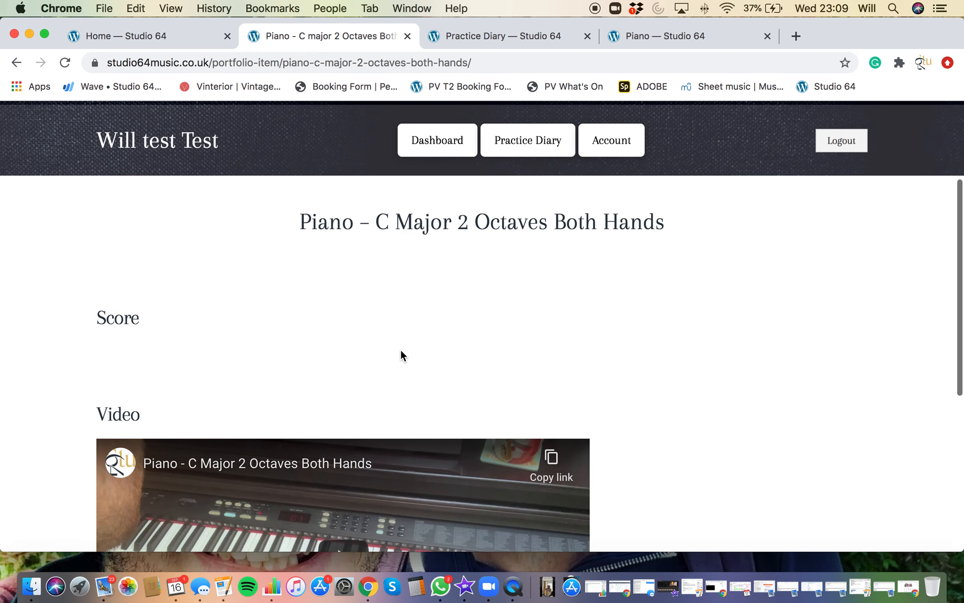
pyautogui.scroll(-3)
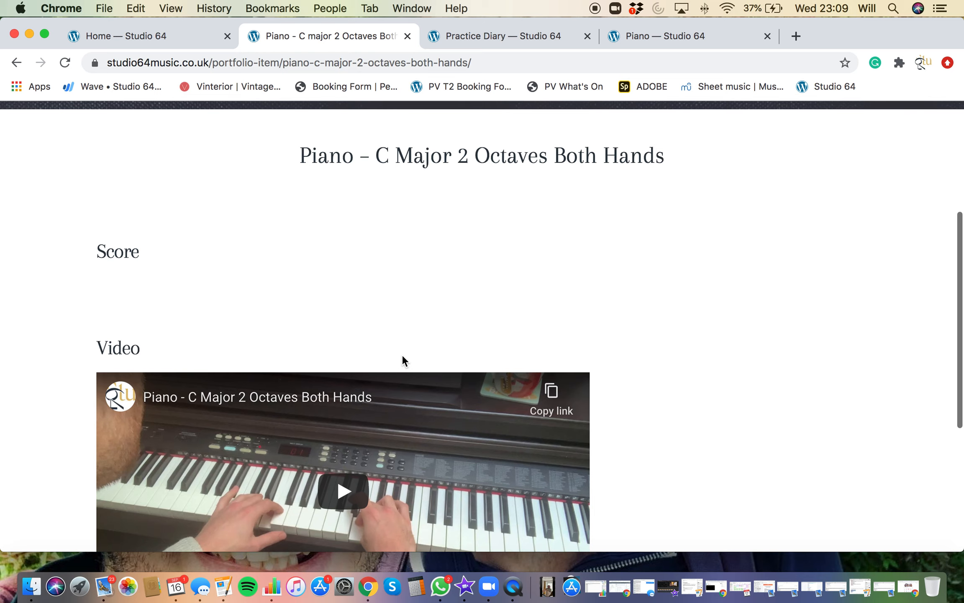
pyautogui.scroll(-3)
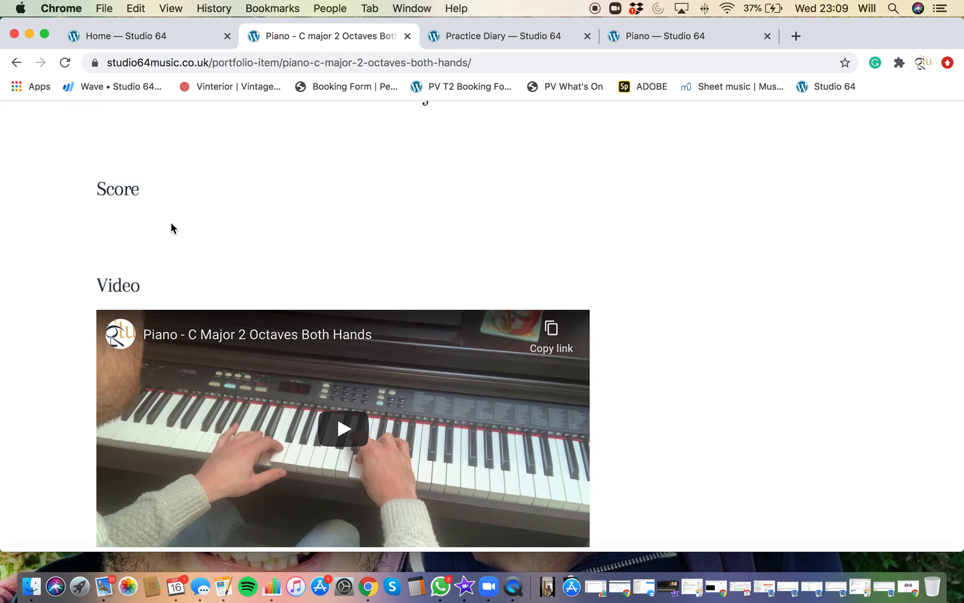
pyautogui.moveTo(343, 312)
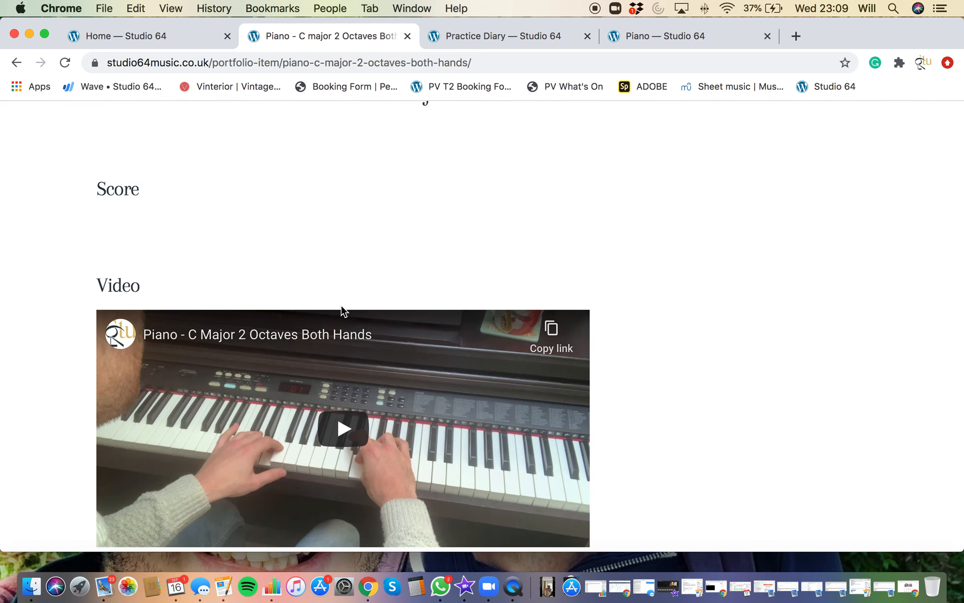
pyautogui.click(343, 429)
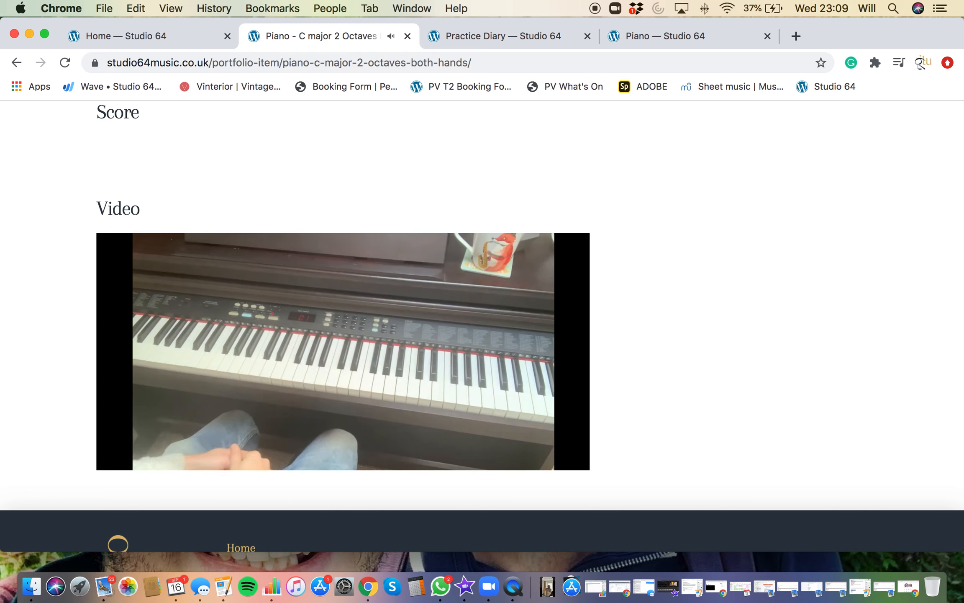
pyautogui.click(342, 351)
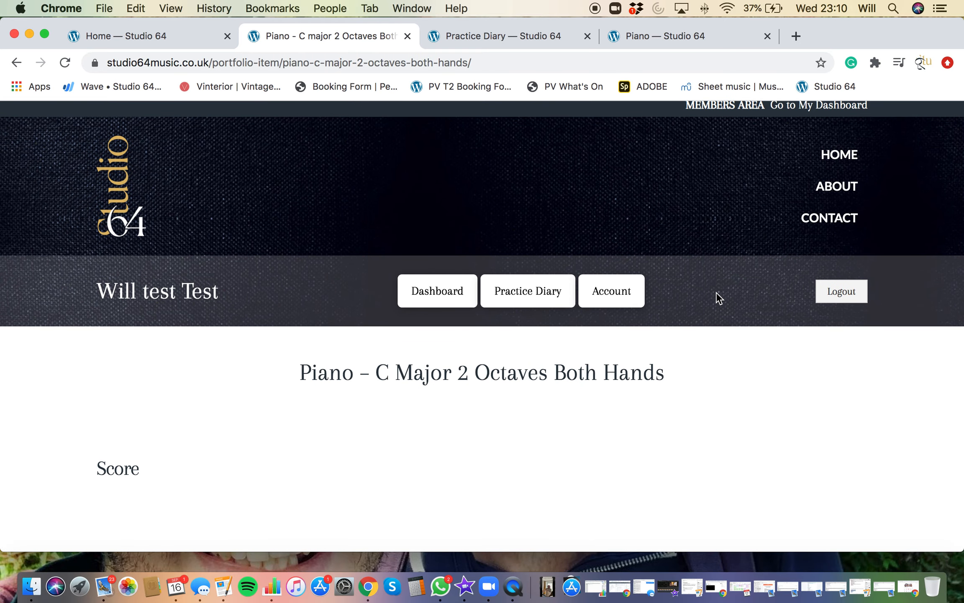
pyautogui.moveTo(688, 305)
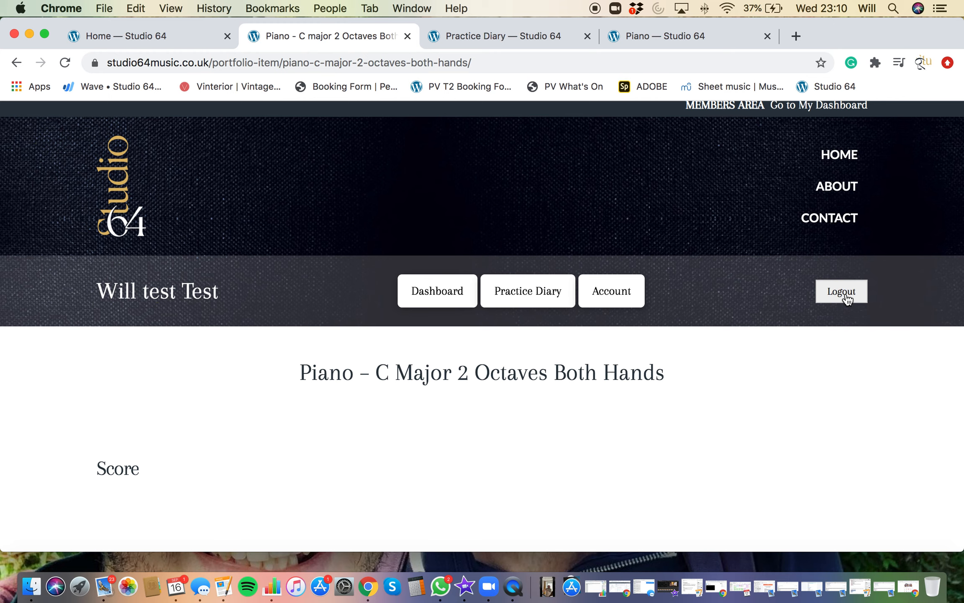
# Log out of the Studio 64 members area
pyautogui.click(840, 290)
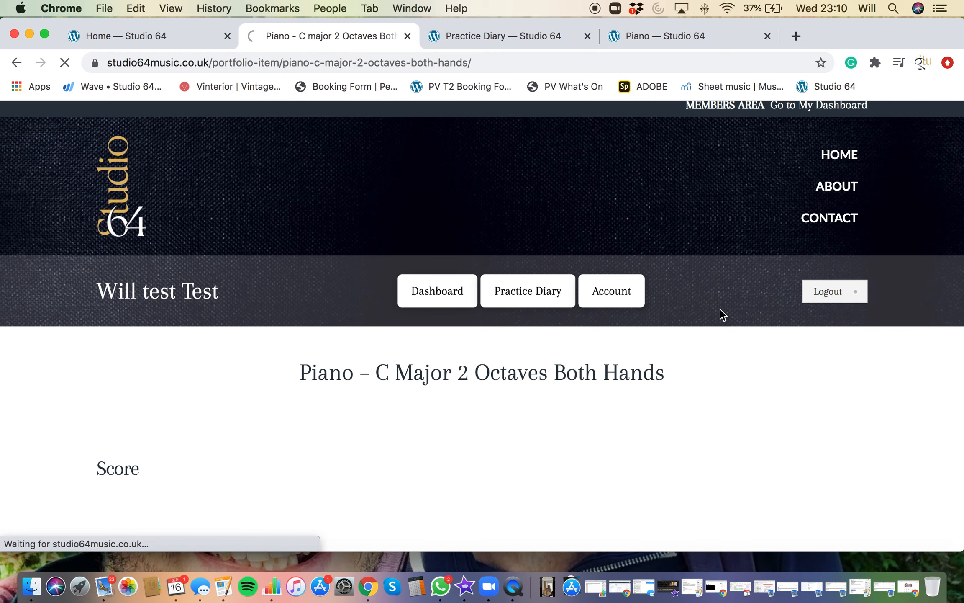
pyautogui.click(834, 291)
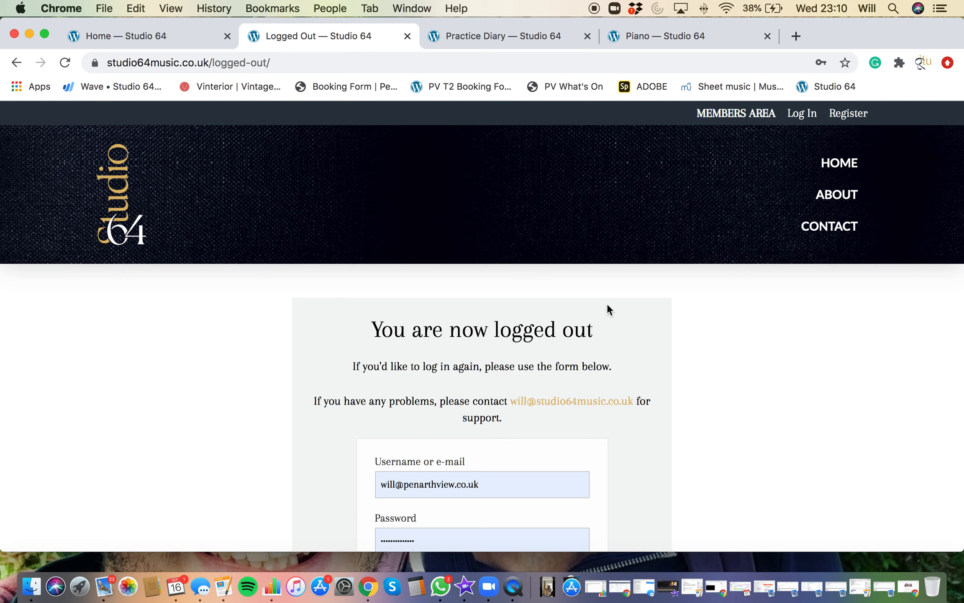
pyautogui.moveTo(692, 276)
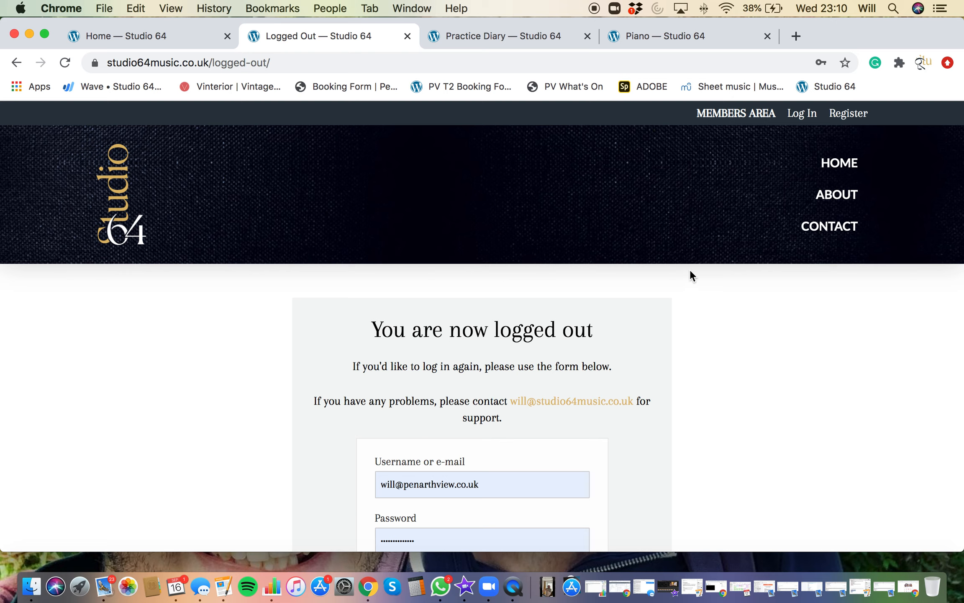